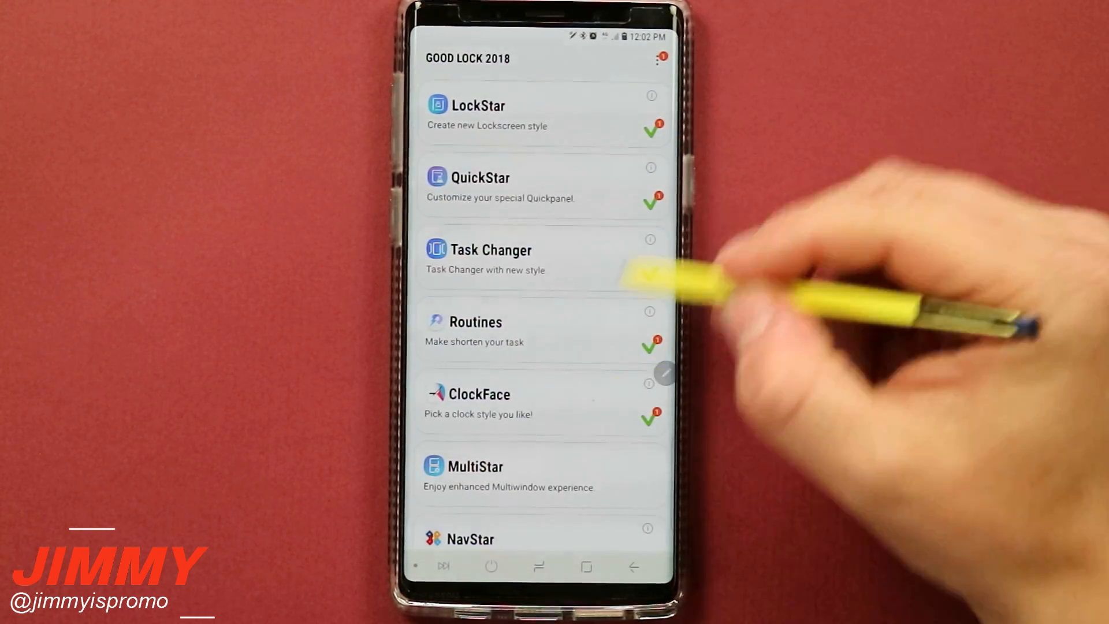
- Show the channel's PLAYLISTS tab listing Gadgets and Stuff, Galaxy S9/S9+ and Amazon Echo
scroll("down", 3)
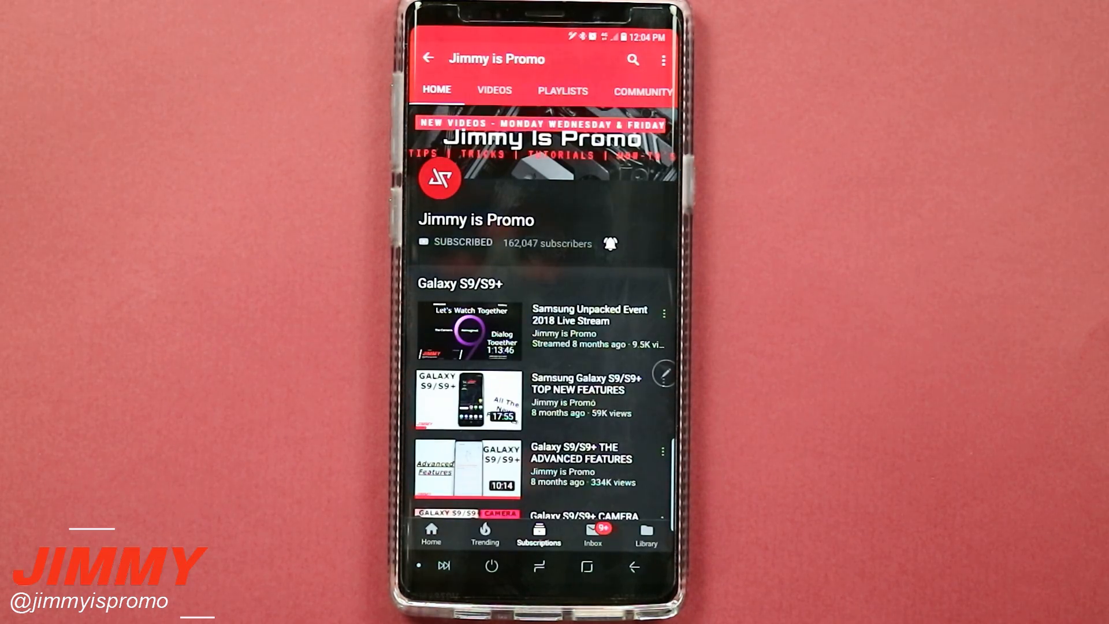
mouse_move(743, 198)
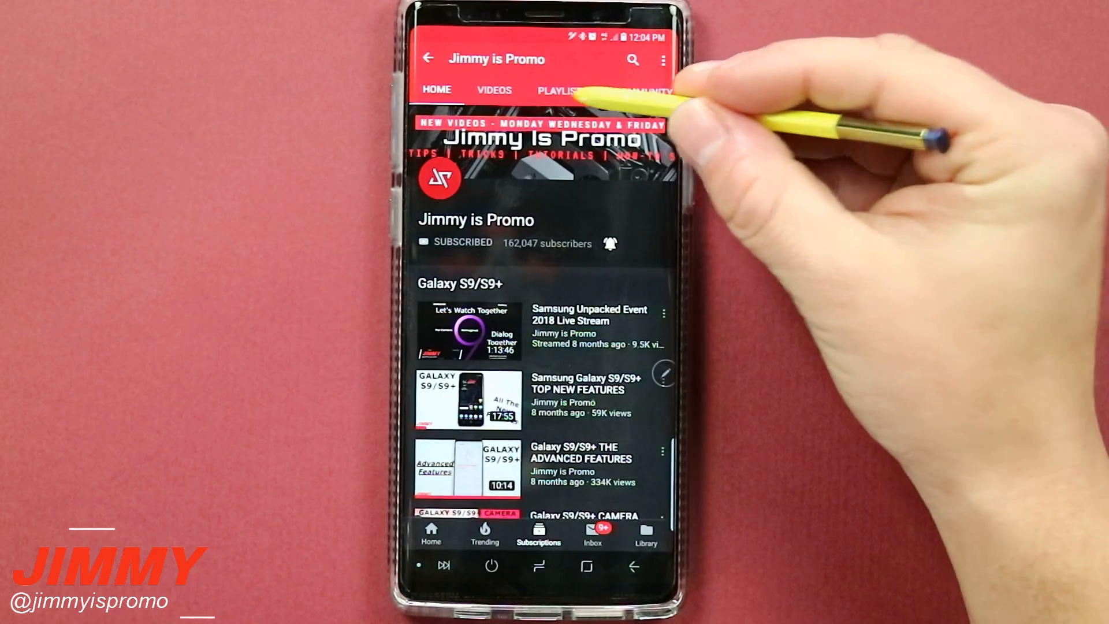
left_click(556, 90)
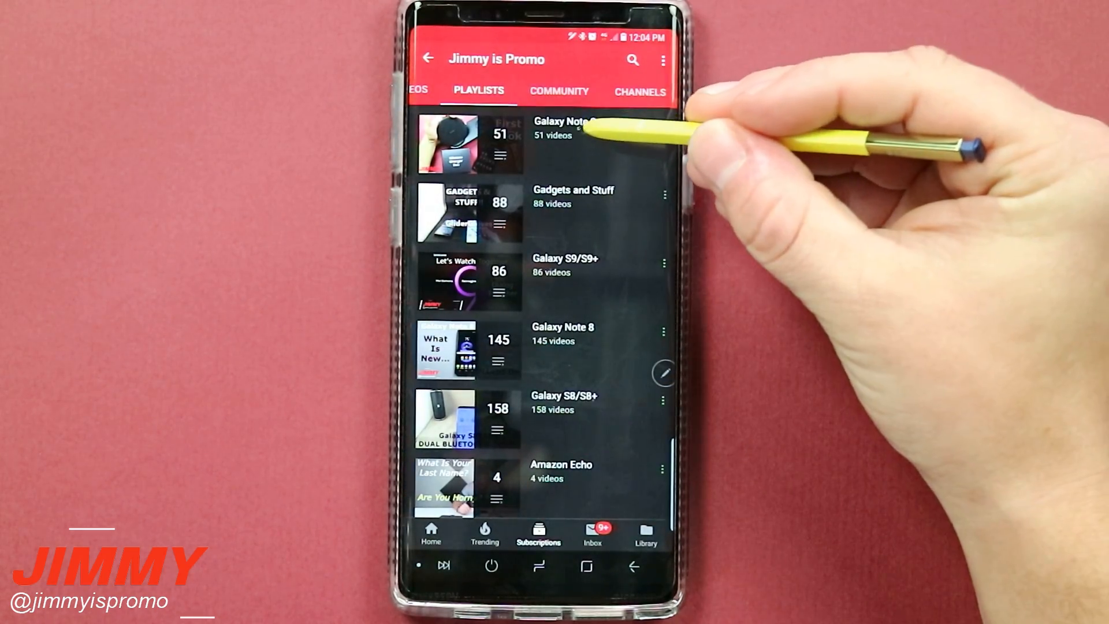
left_click(562, 127)
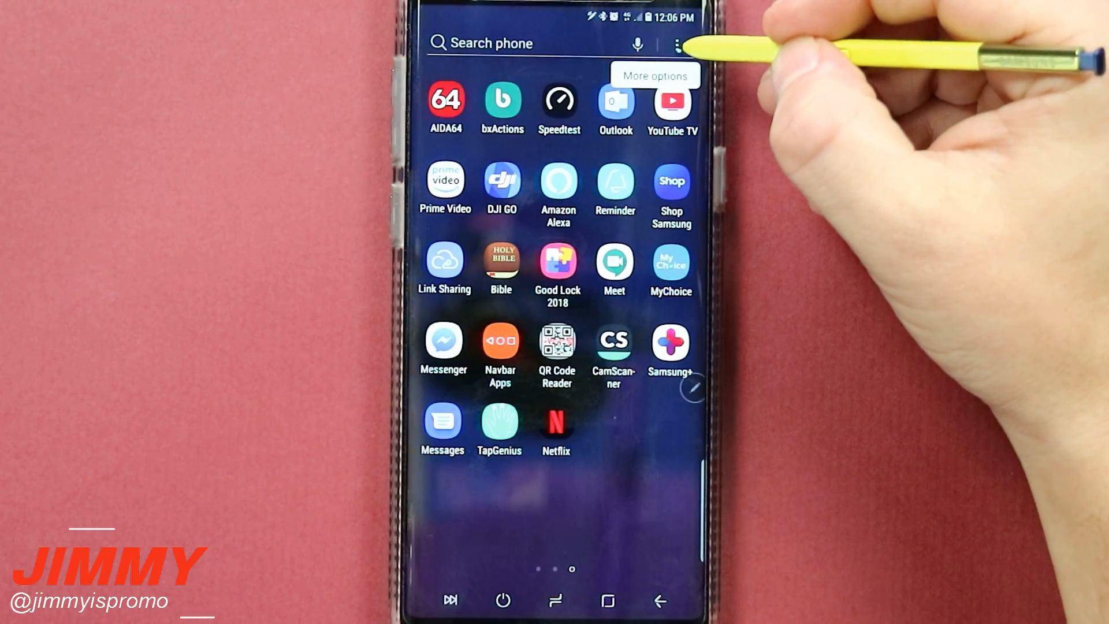
- Search Galaxy Essentials for Good Lock 2018 from history and open its store page
left_click(676, 43)
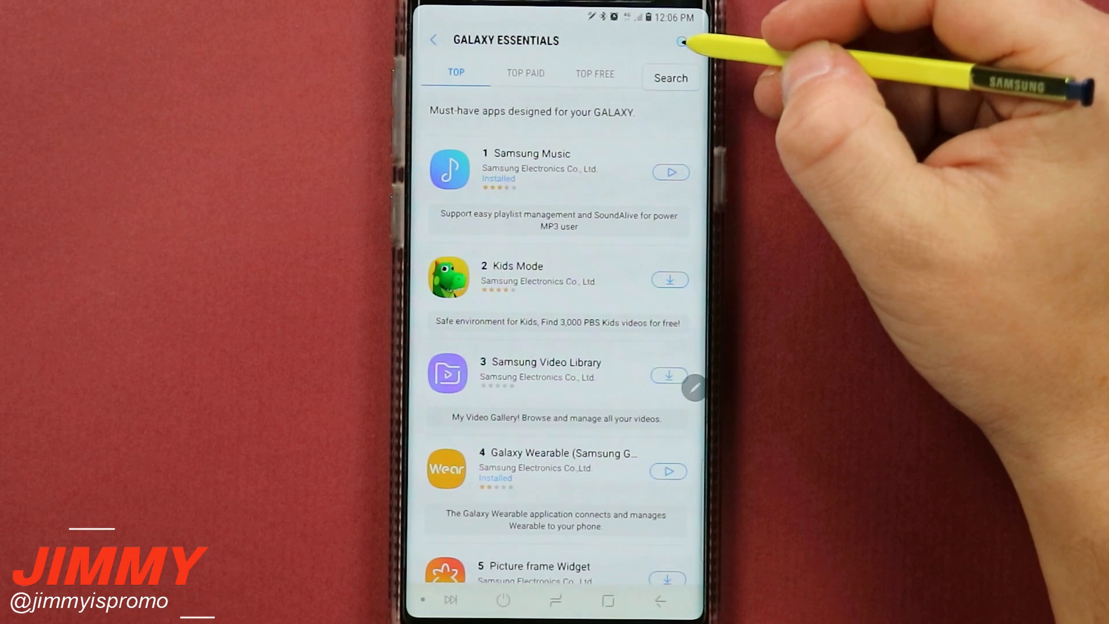
left_click(668, 78)
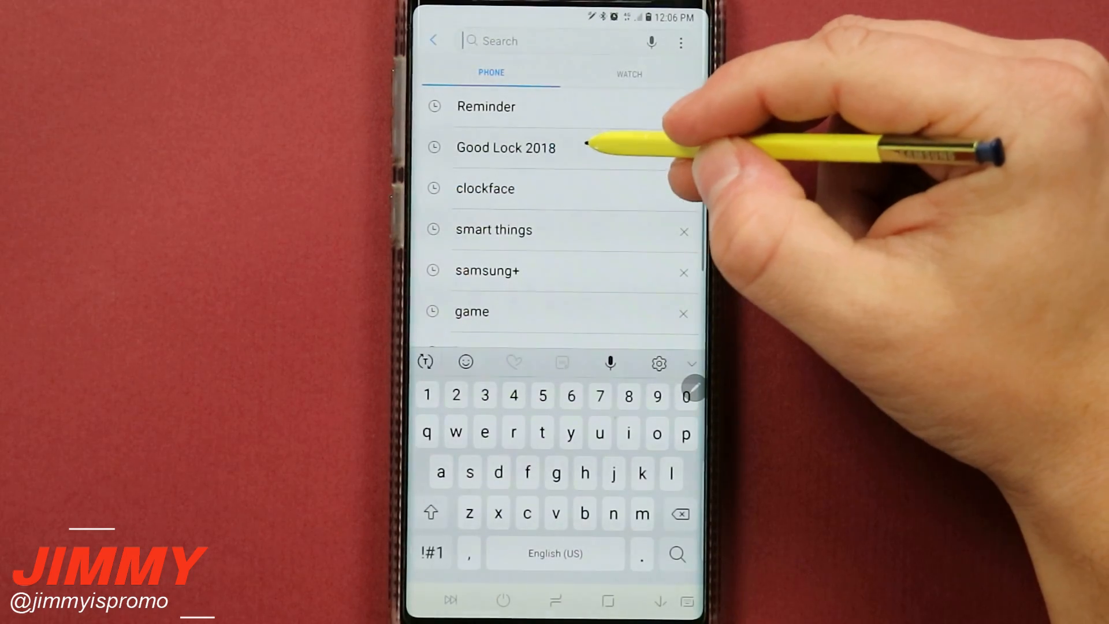
left_click(506, 146)
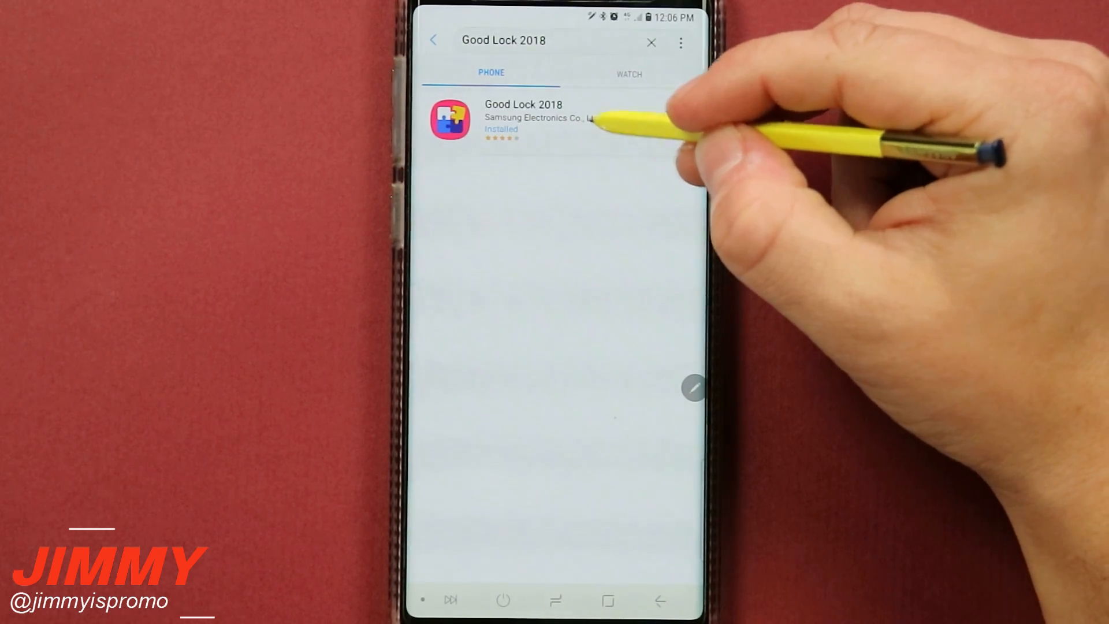
left_click(523, 116)
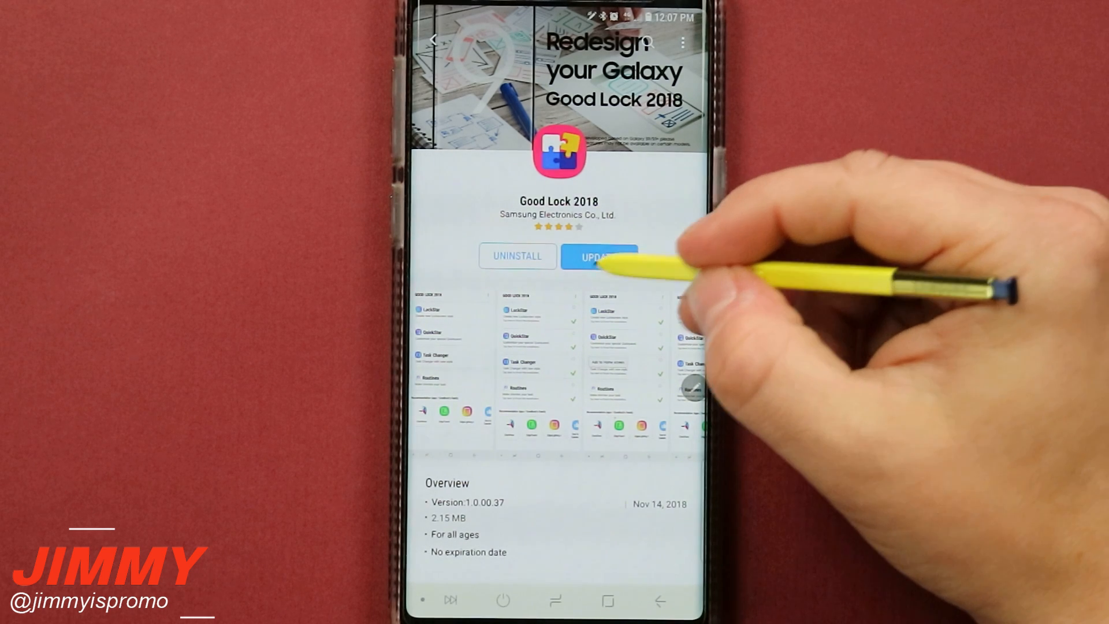
mouse_move(599, 256)
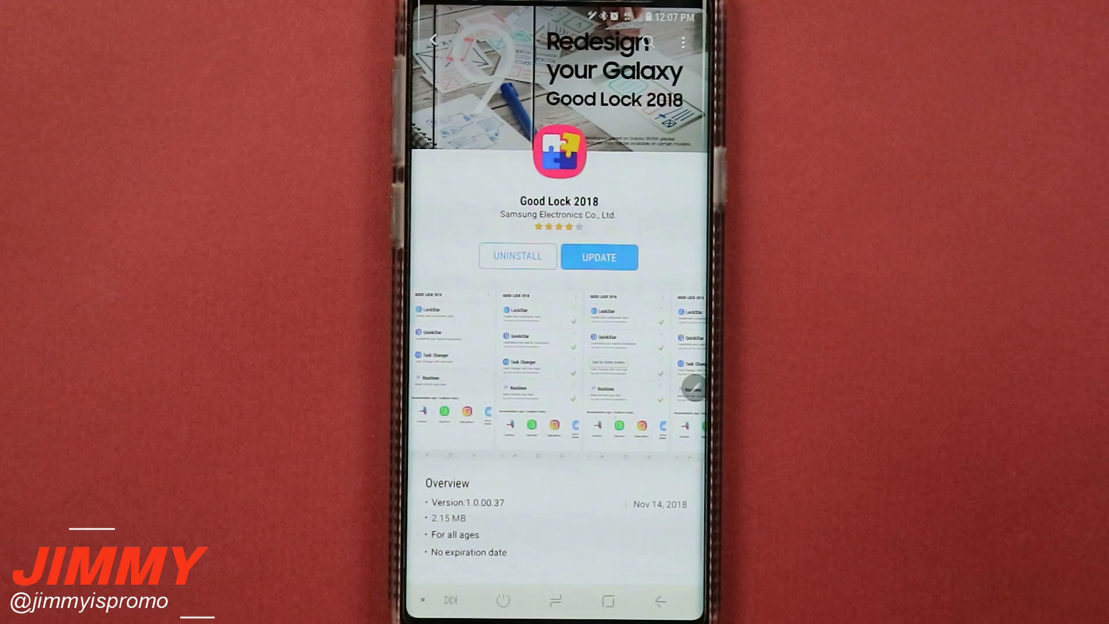
mouse_move(609, 559)
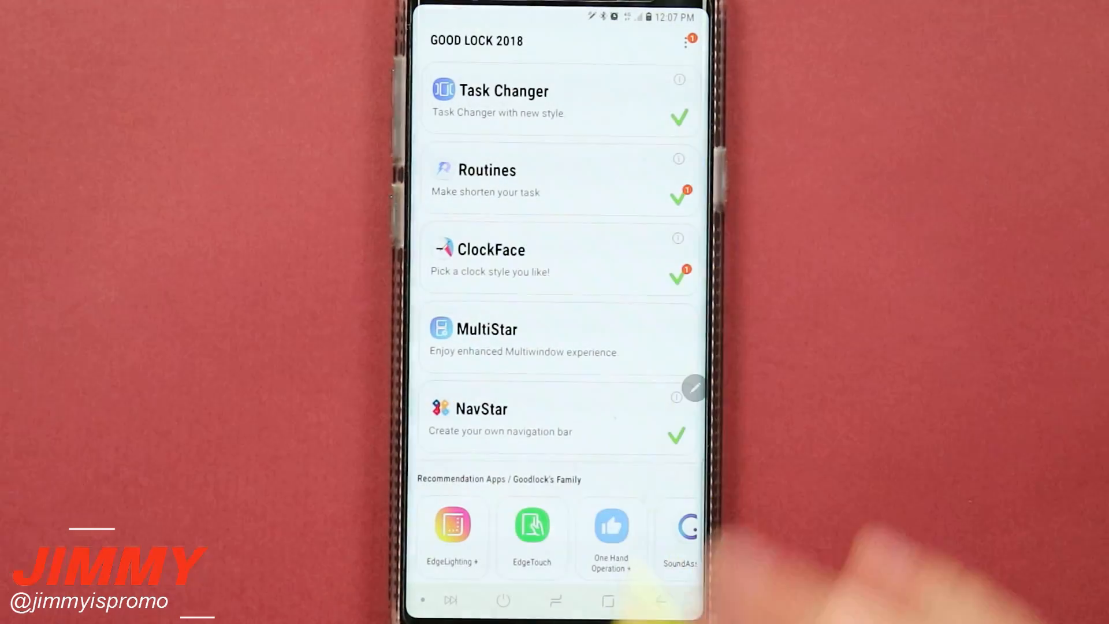
scroll("down", 3)
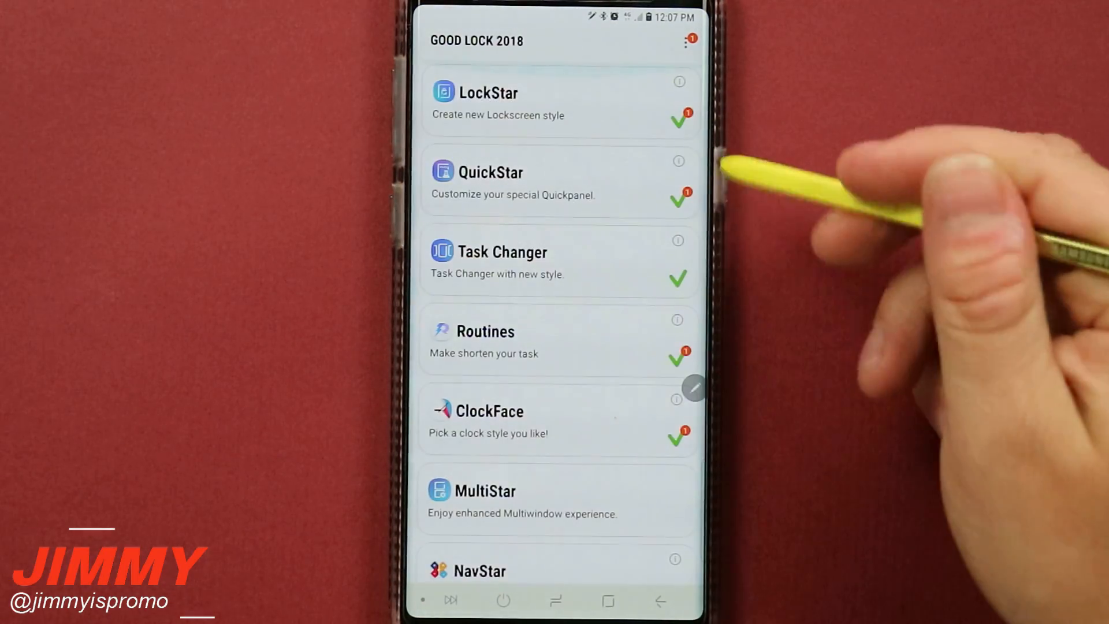
scroll("down", 3)
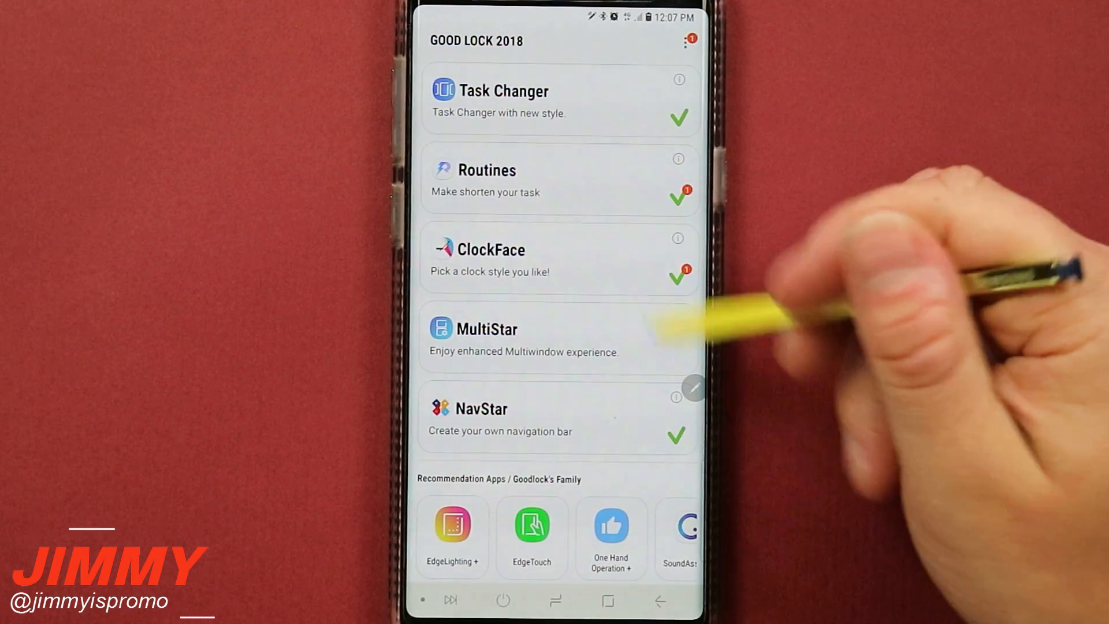
scroll("up", 3)
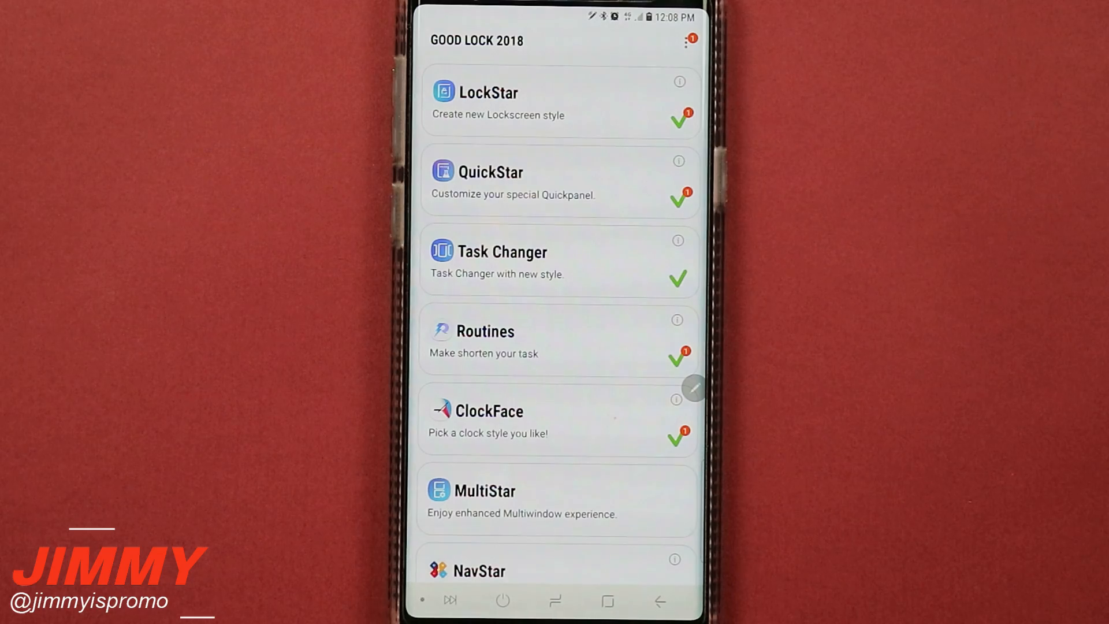
scroll("down", 3)
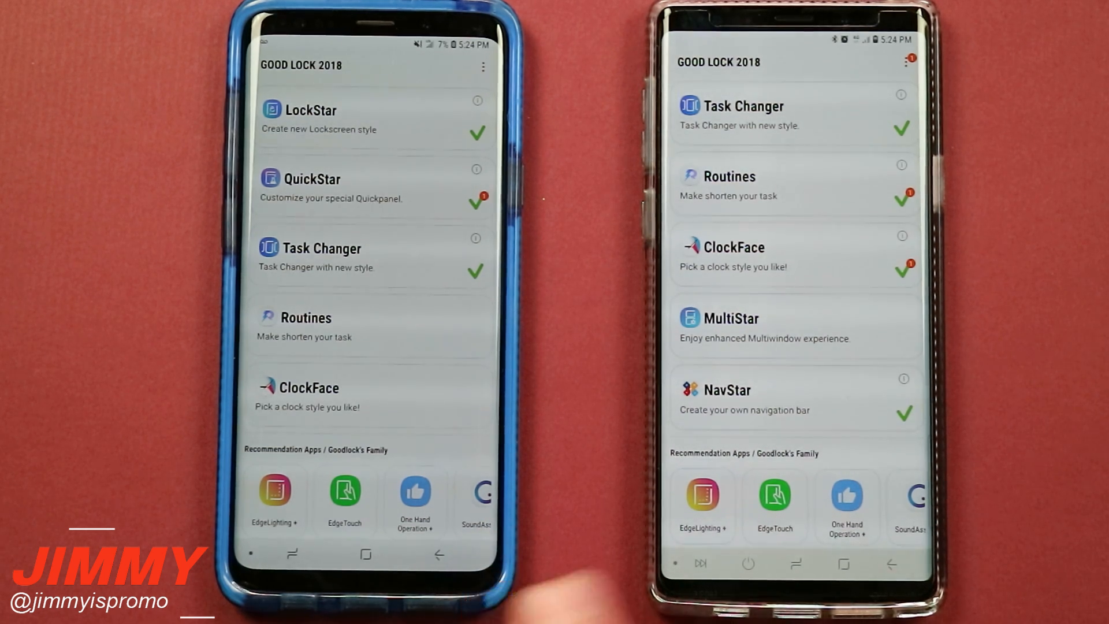
- Compare both Good Lock lists, then show the phone's Software information (Android 8.1.0, Samsung Experience 9.5)
scroll("down", 3)
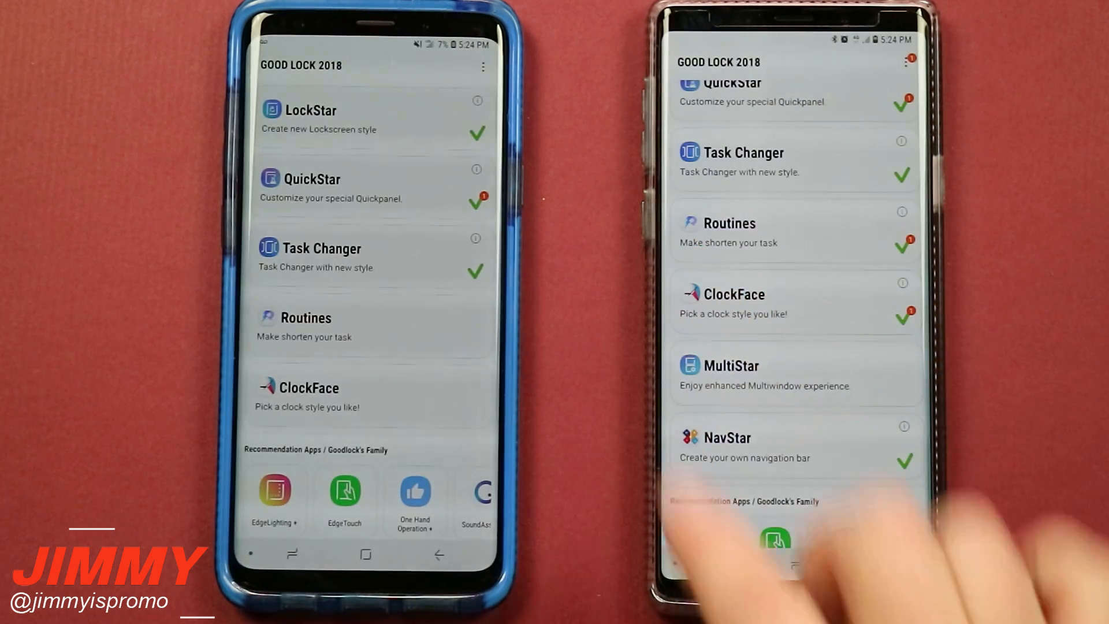
scroll("down", 3)
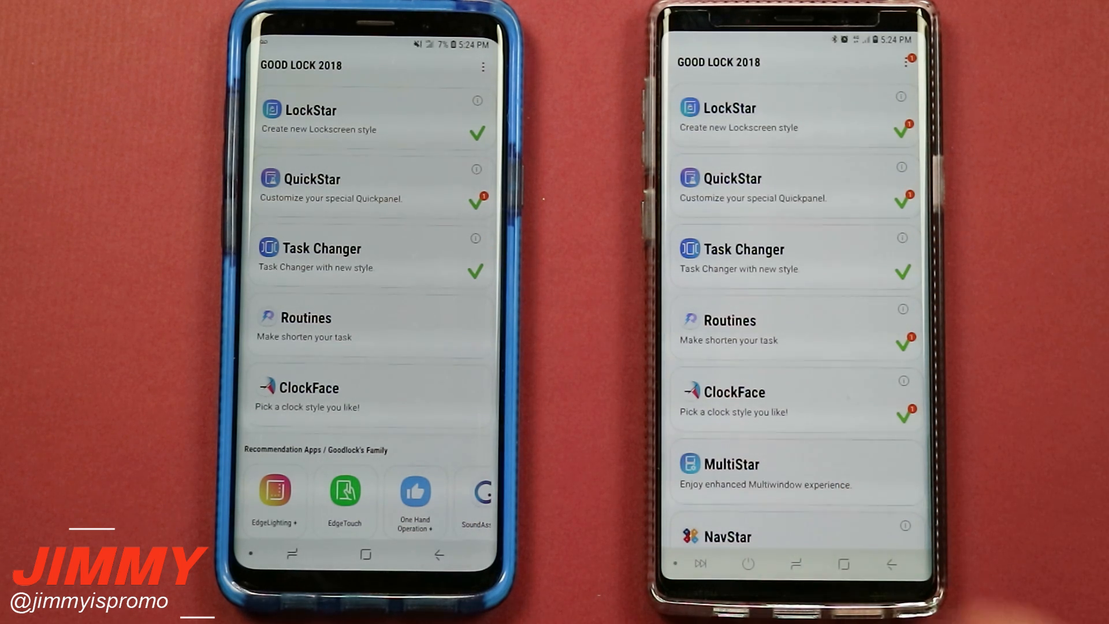
scroll("down", 3)
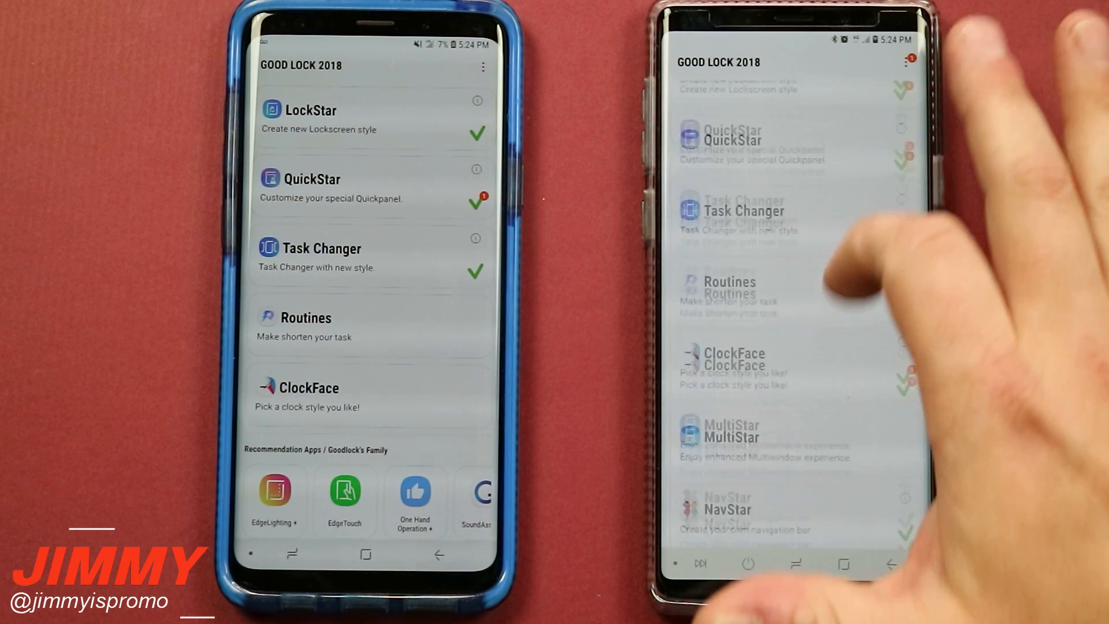
scroll("down", 3)
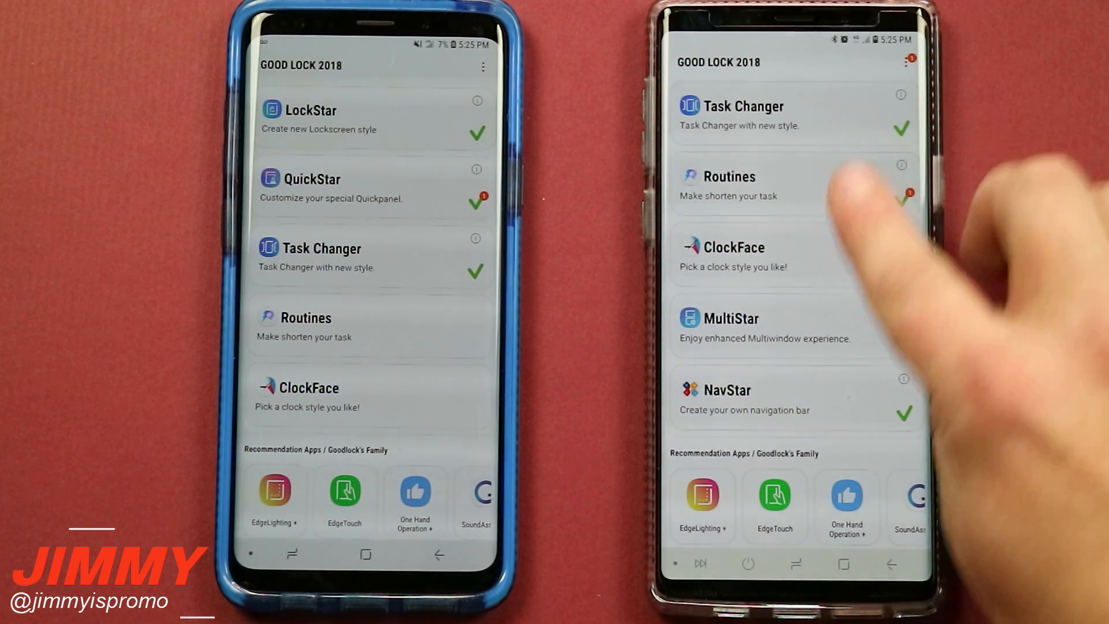
left_click(841, 564)
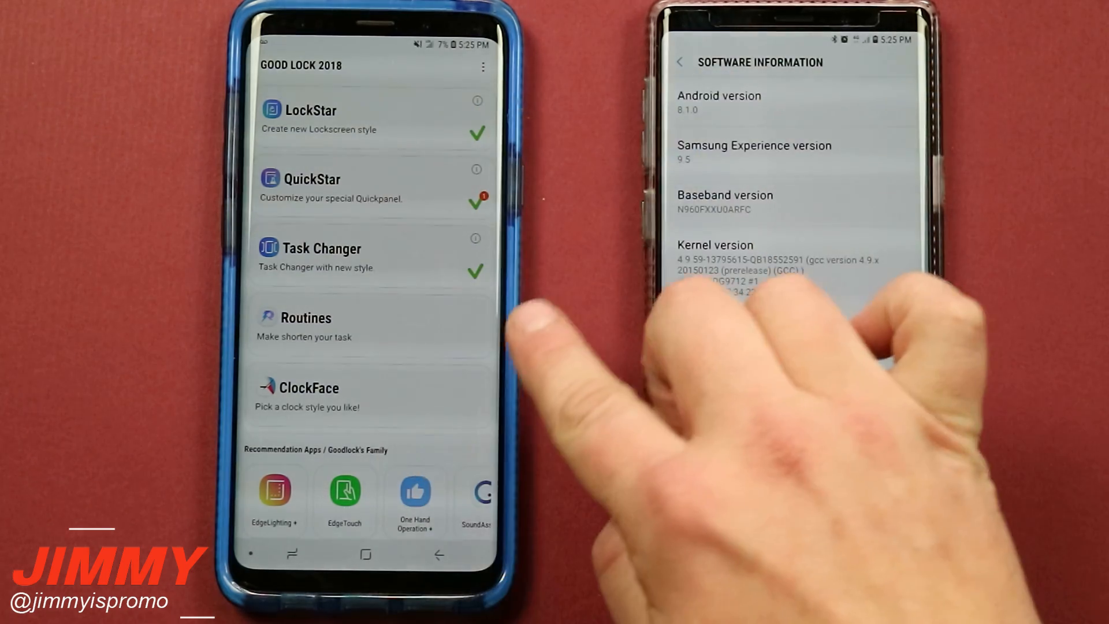
left_click(843, 564)
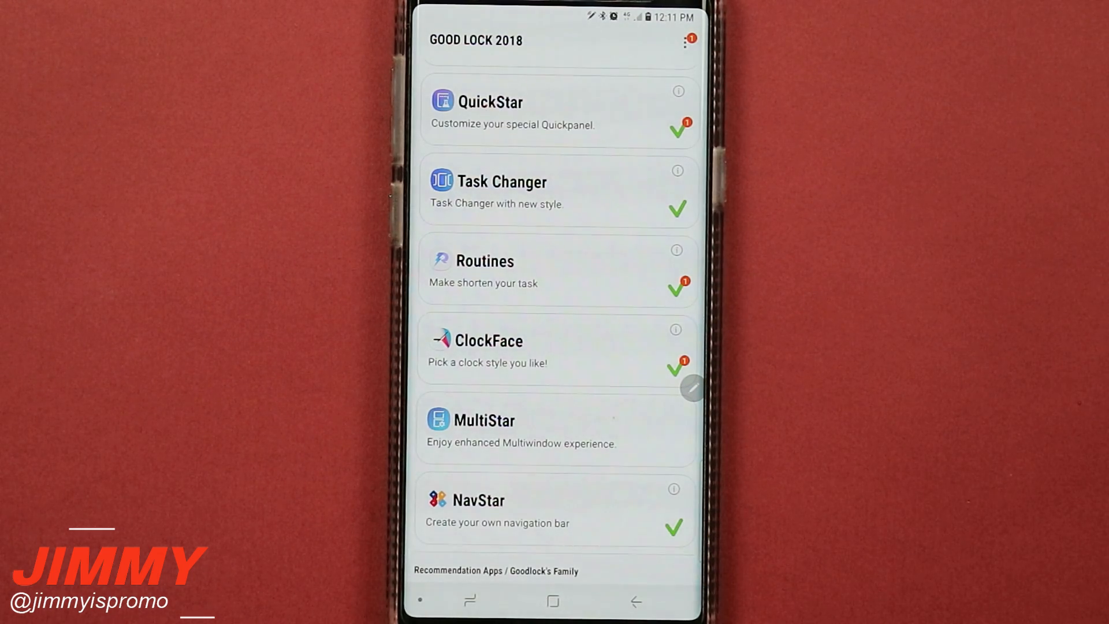
- Switch NavStar ON and preview the preset navigation bar layouts
left_click(478, 500)
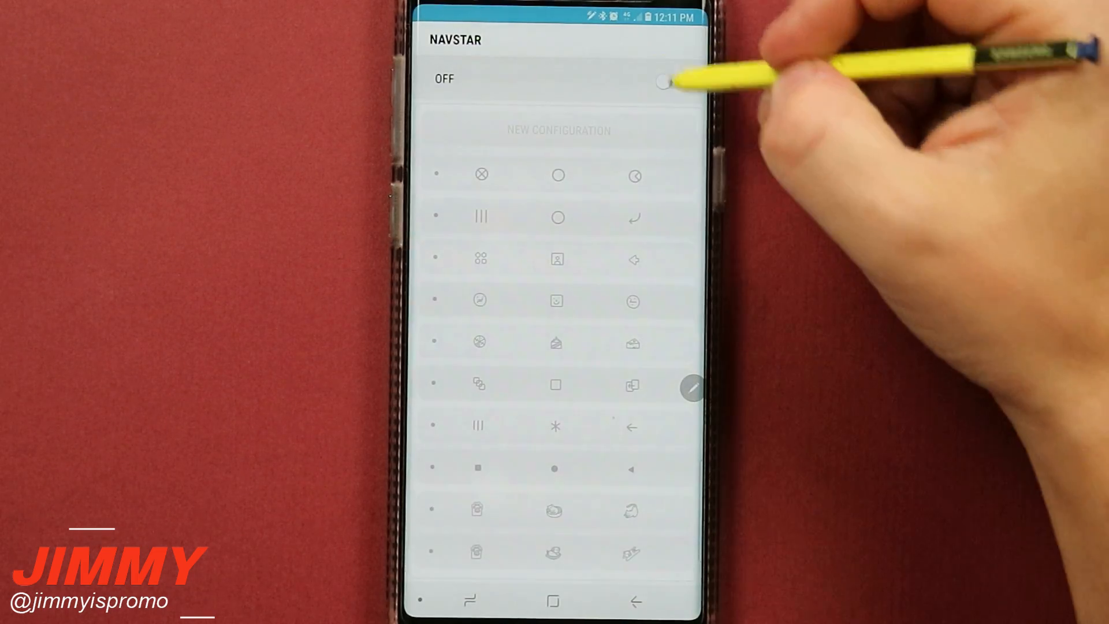
left_click(663, 83)
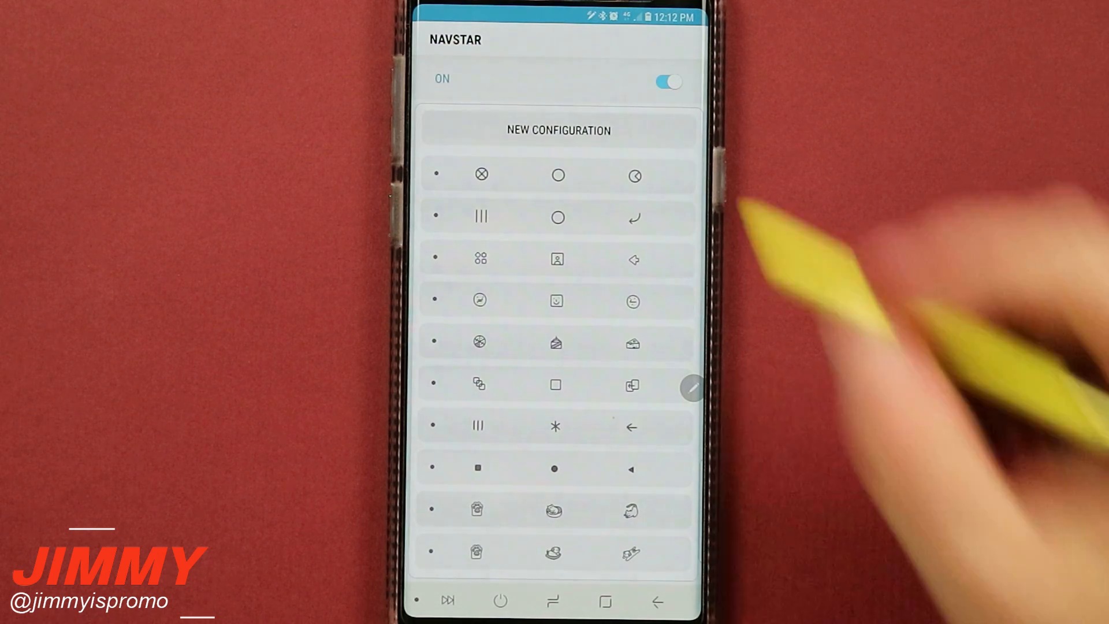
left_click(634, 175)
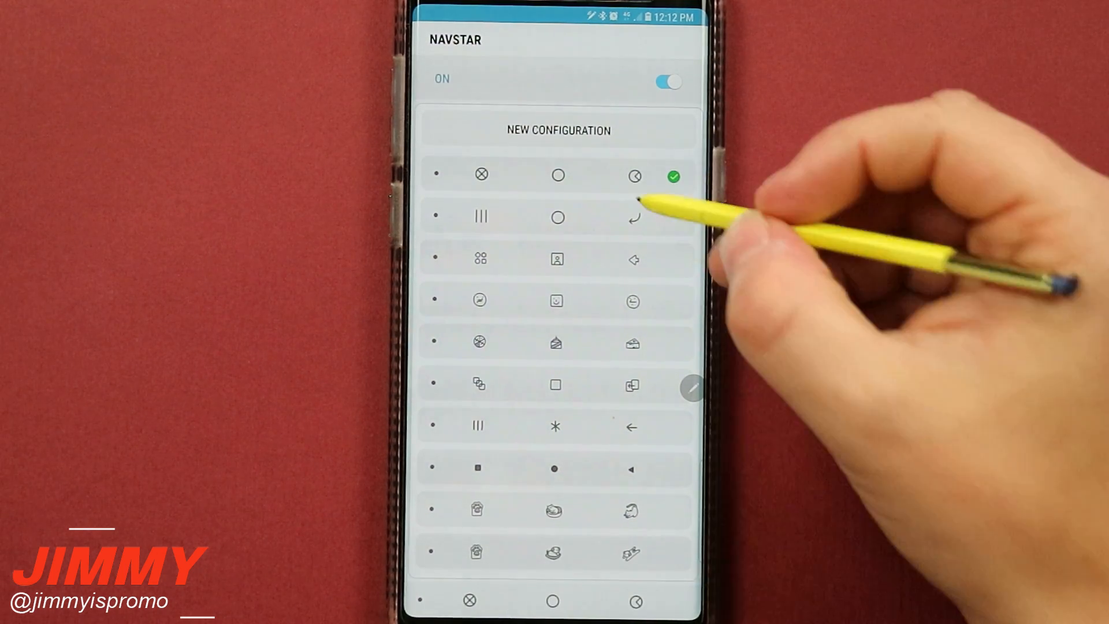
left_click(632, 218)
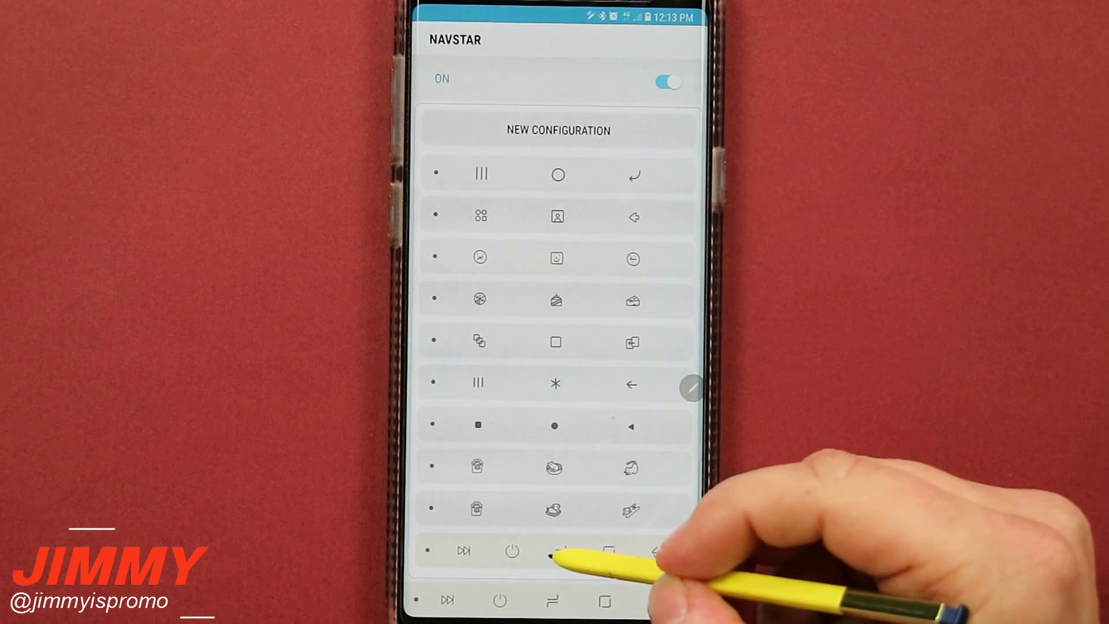
left_click(477, 464)
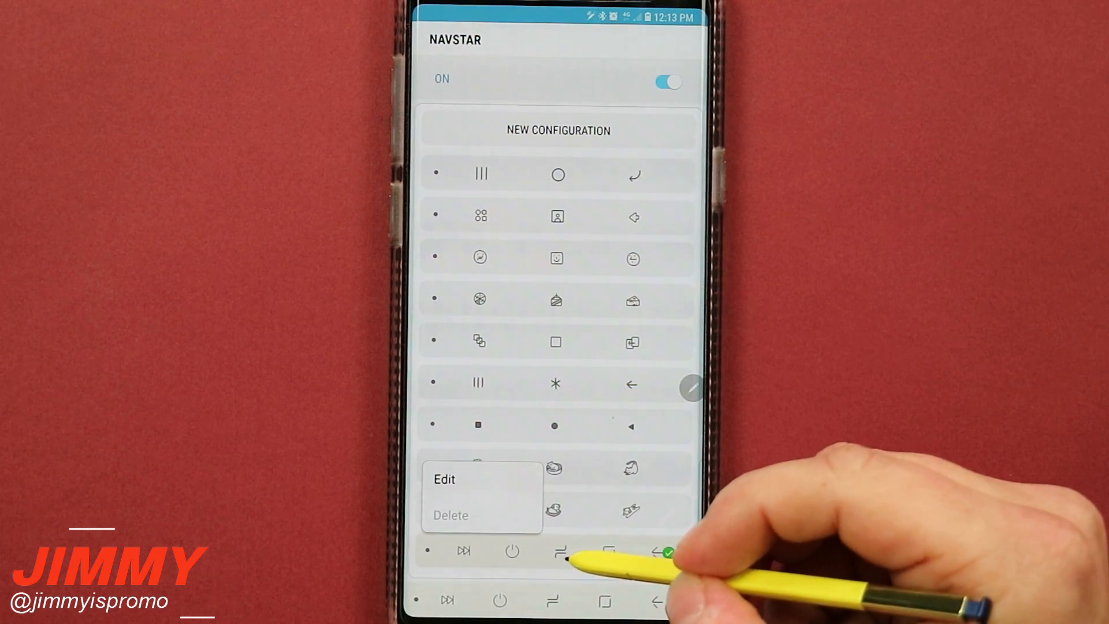
left_click(444, 478)
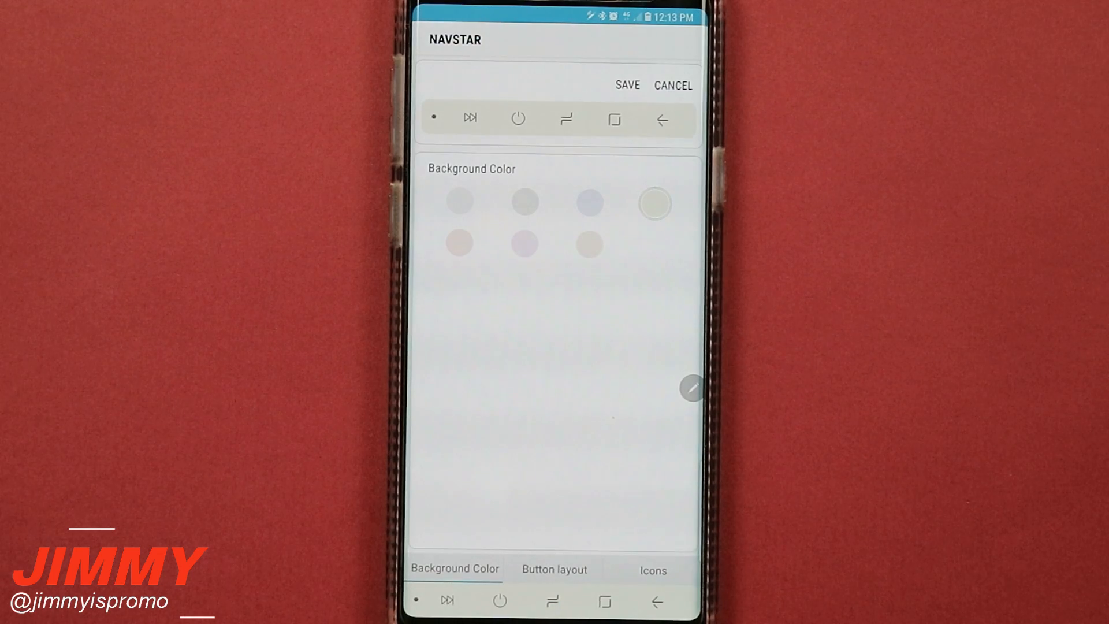
left_click(673, 84)
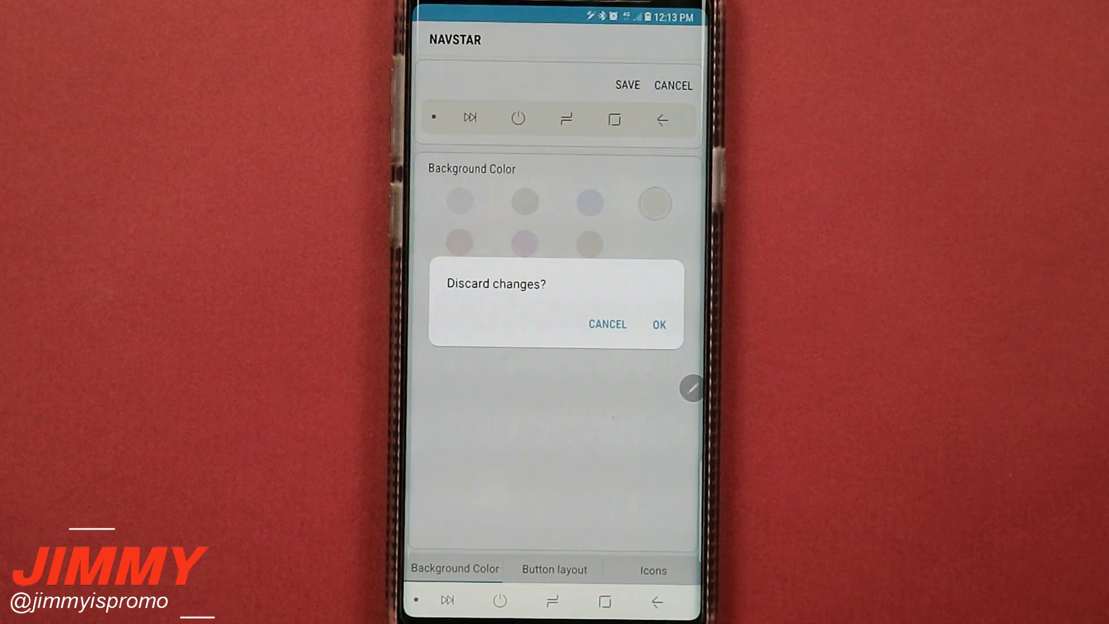
left_click(658, 323)
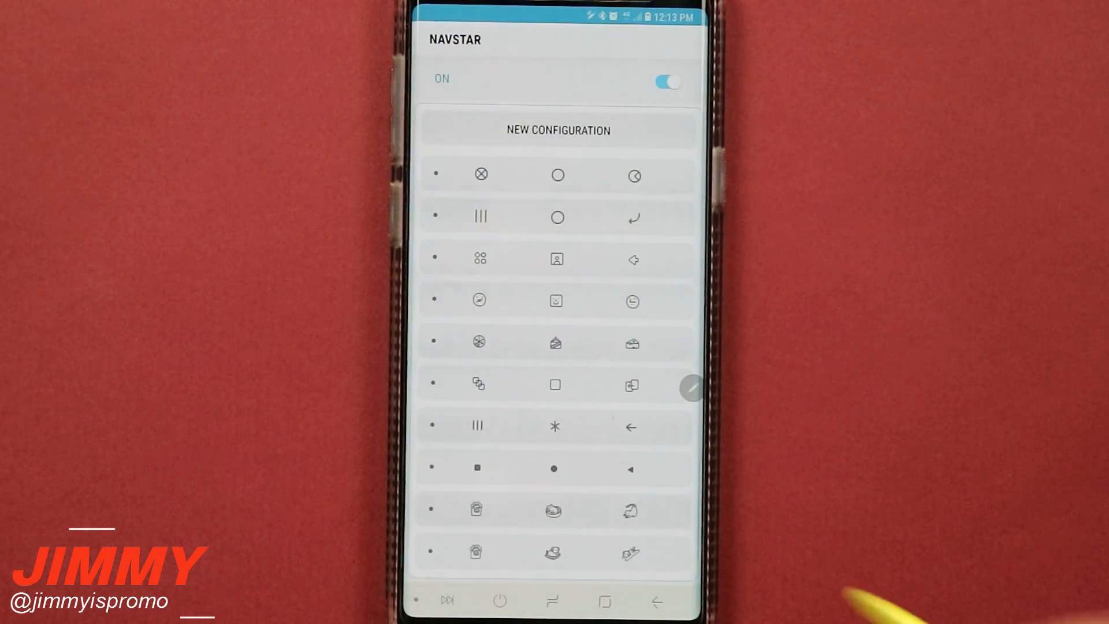
left_click(558, 129)
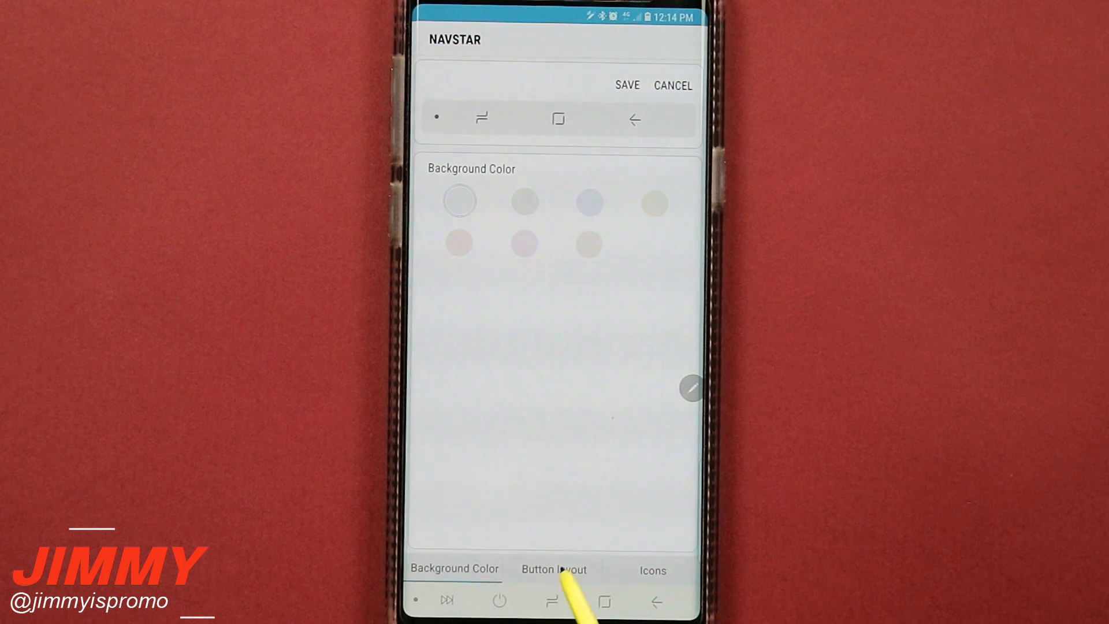
- Review icon settings and give the NavStar bar a different background colour swatch
left_click(652, 570)
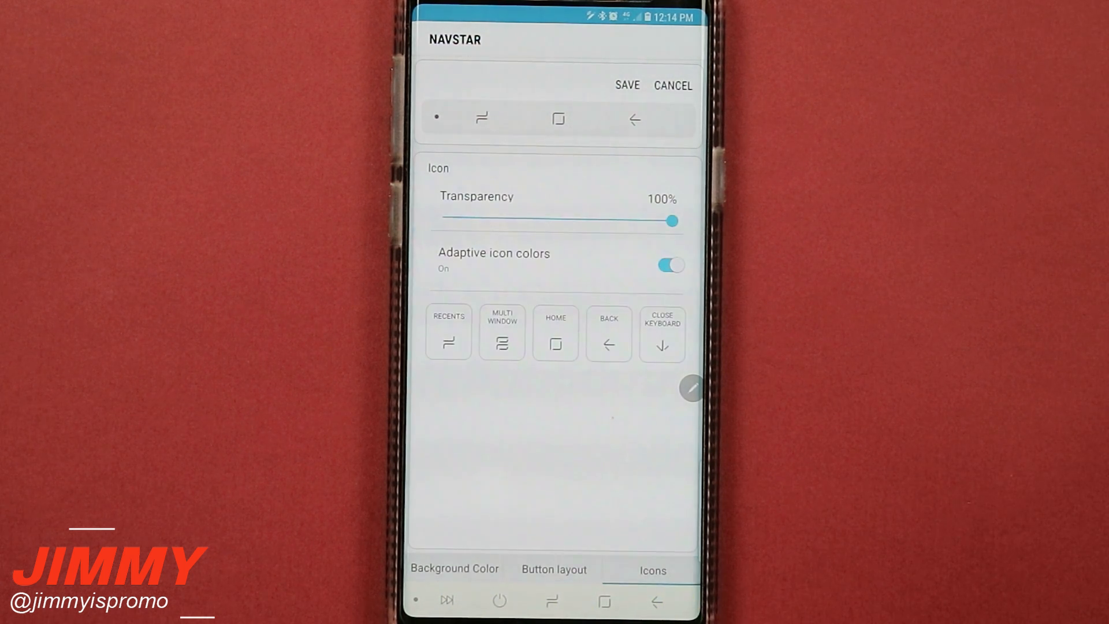
left_click(454, 569)
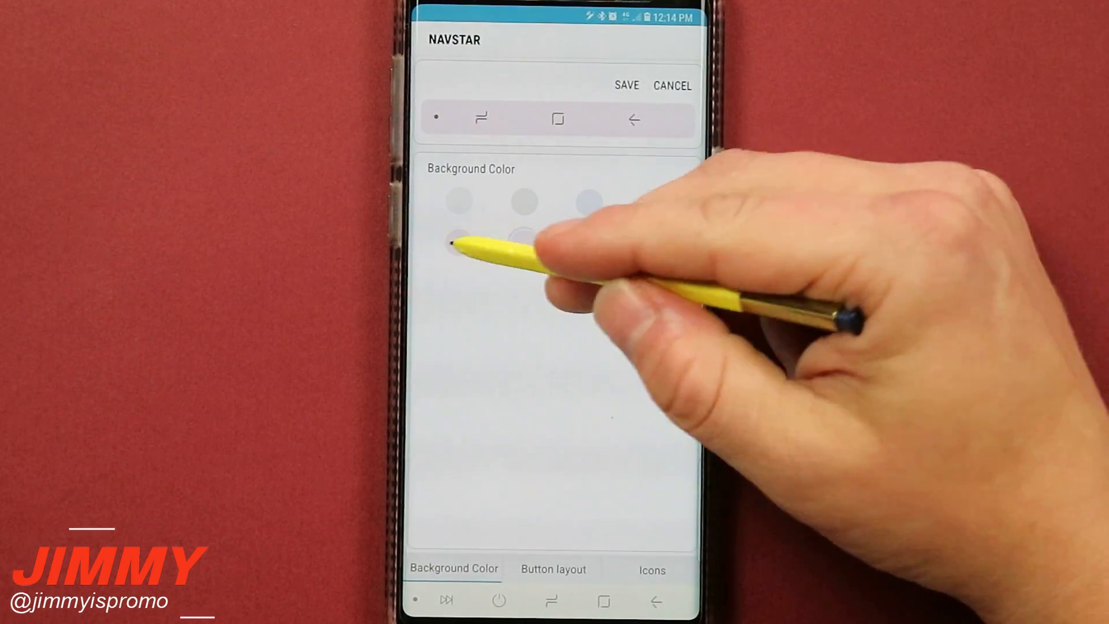
left_click(523, 201)
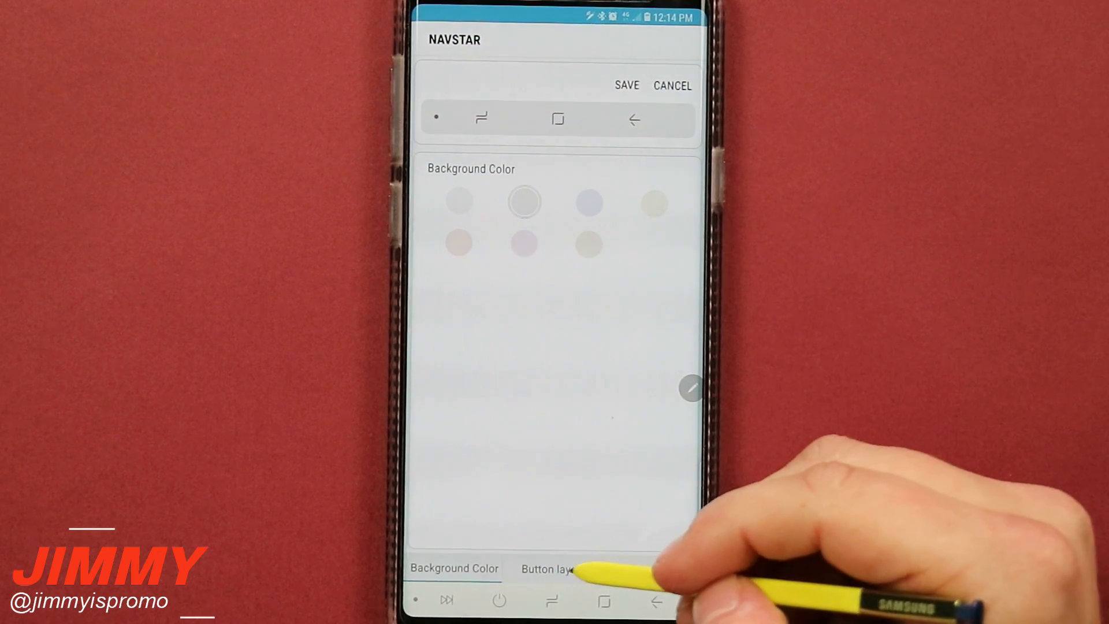
left_click(554, 570)
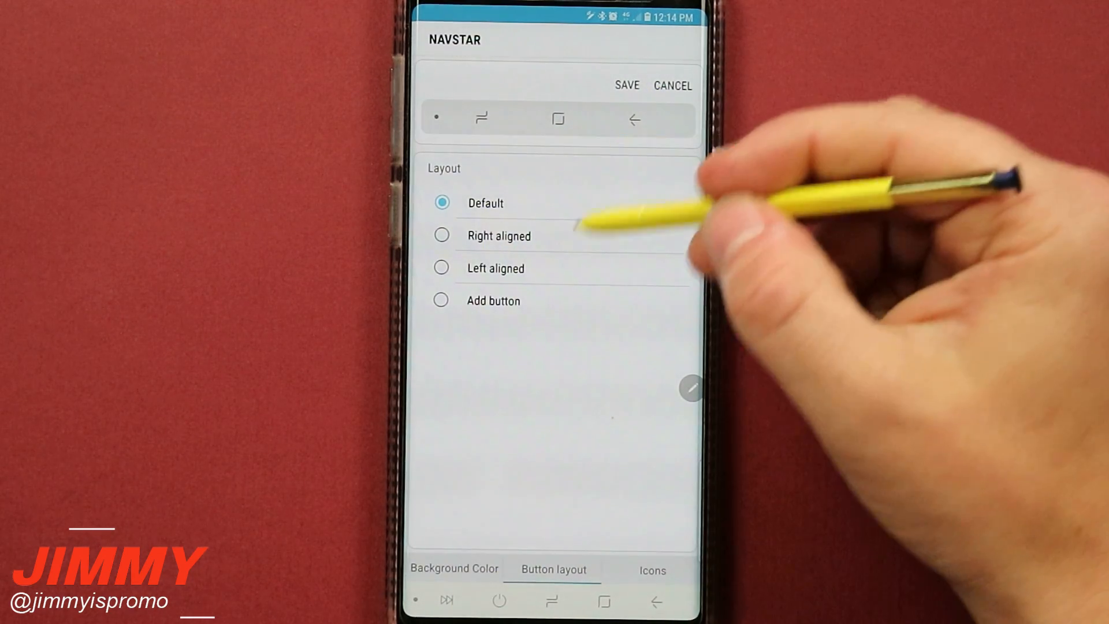
- Try Right aligned and Left aligned layouts, then choose Add button
left_click(442, 235)
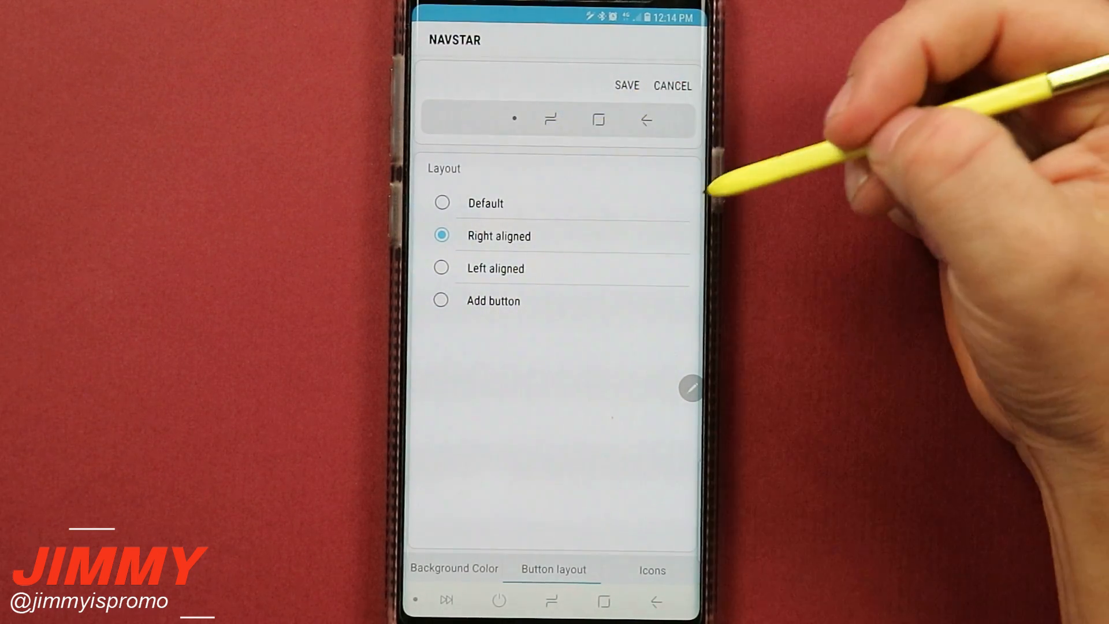
left_click(440, 267)
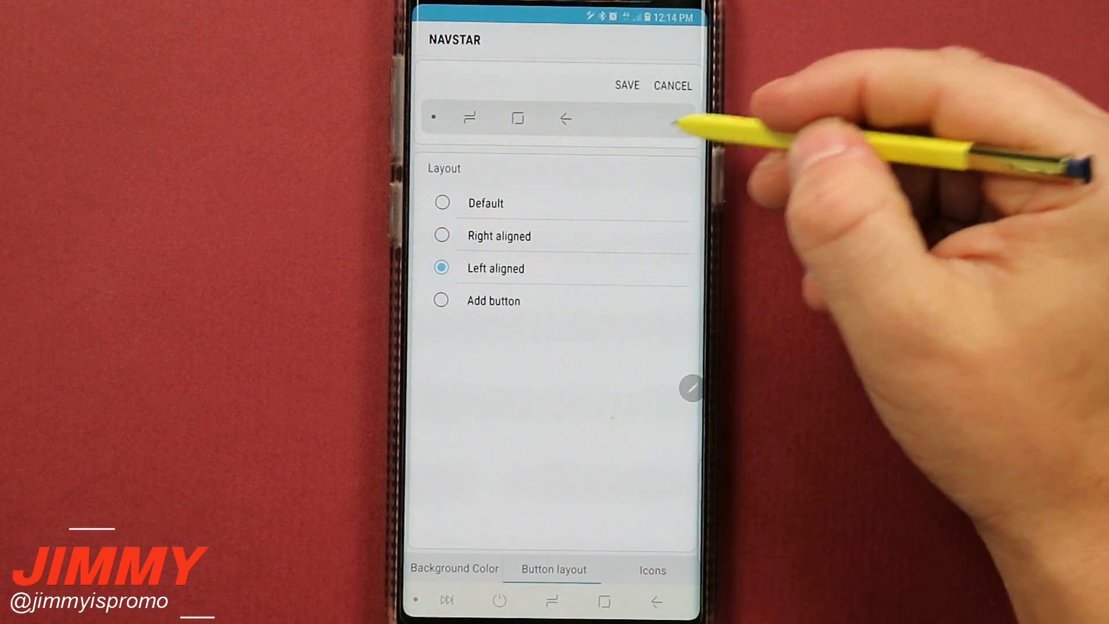
mouse_move(679, 127)
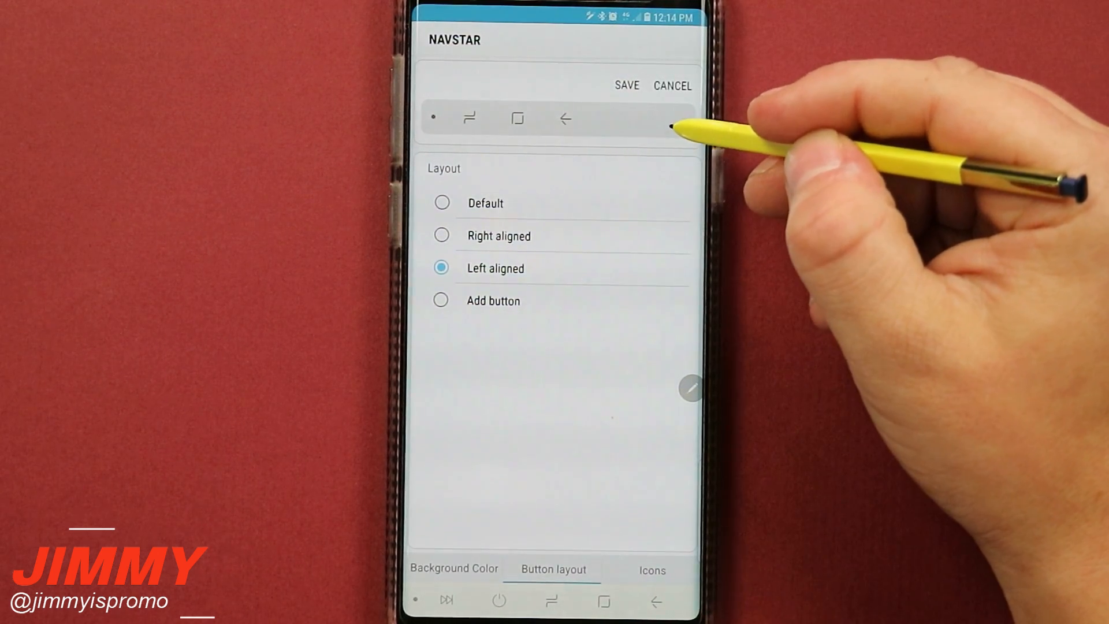
left_click(440, 300)
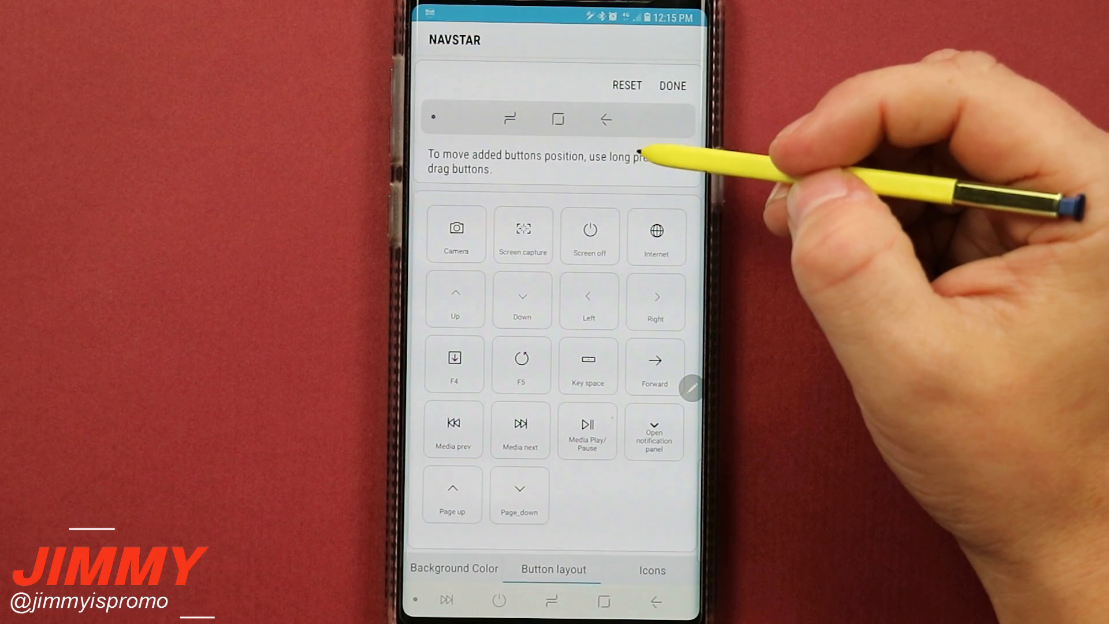
- Add a Screen off button to the bar and remove it again
left_click(522, 234)
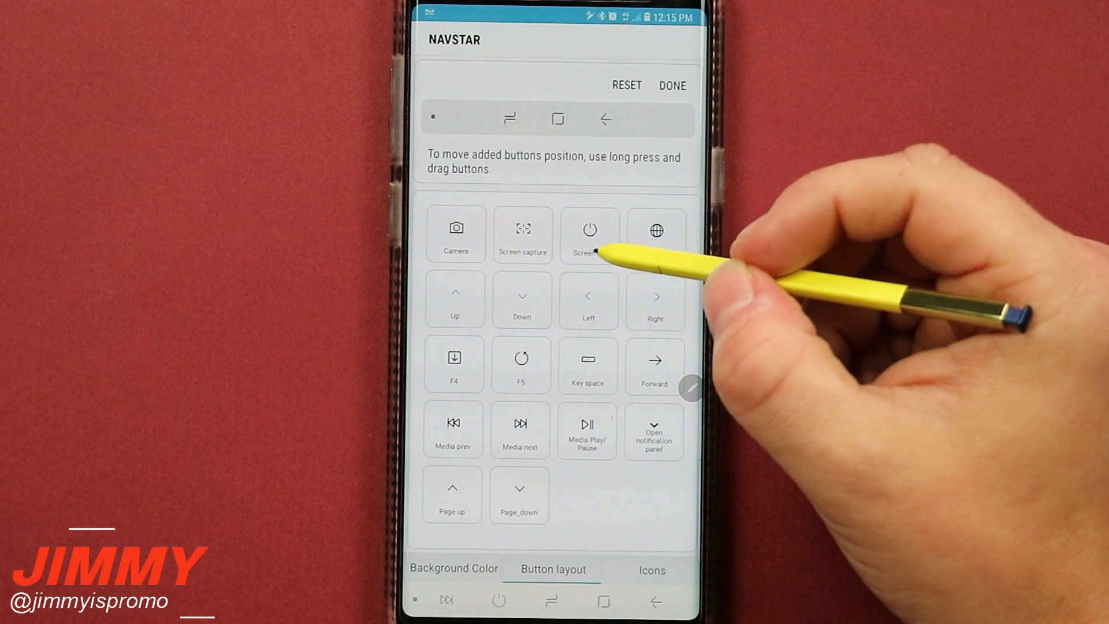
left_click(588, 234)
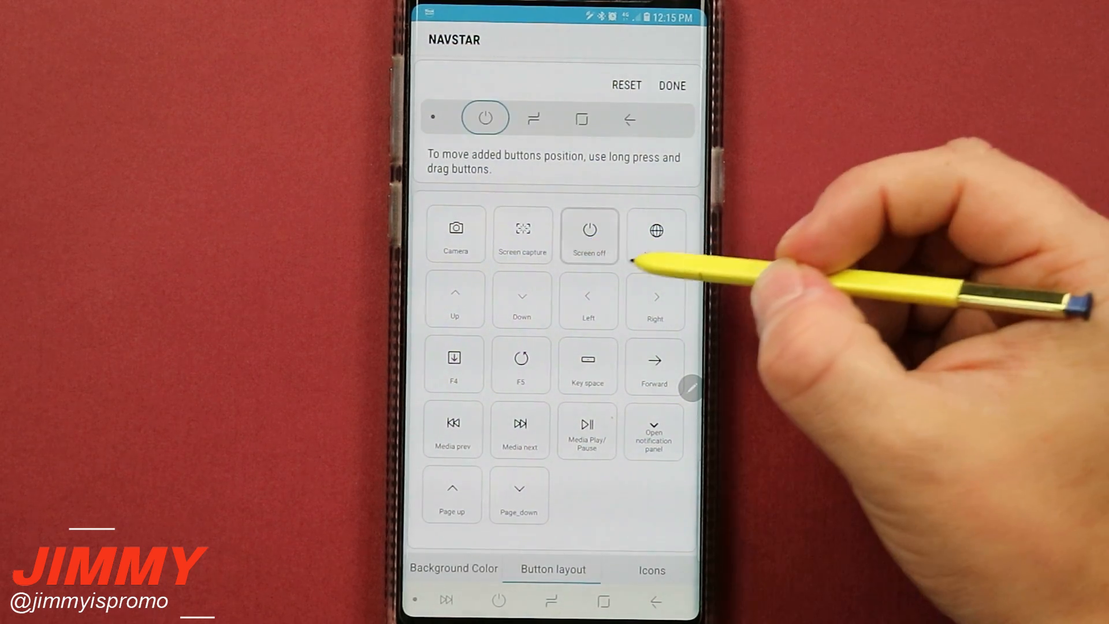
left_click(654, 230)
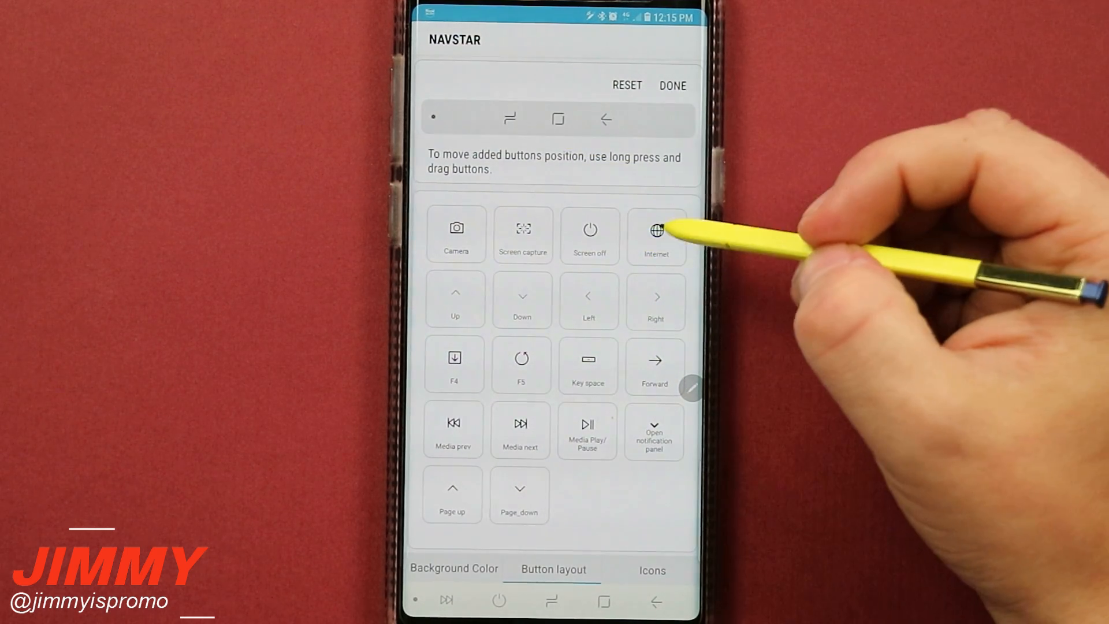
left_click(656, 229)
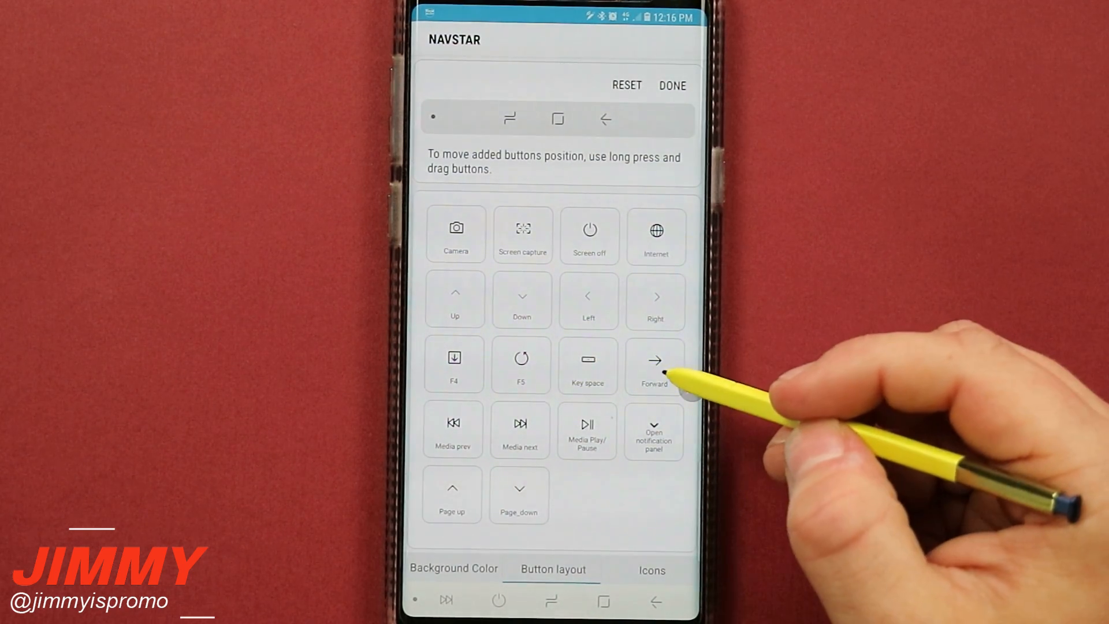
mouse_move(523, 424)
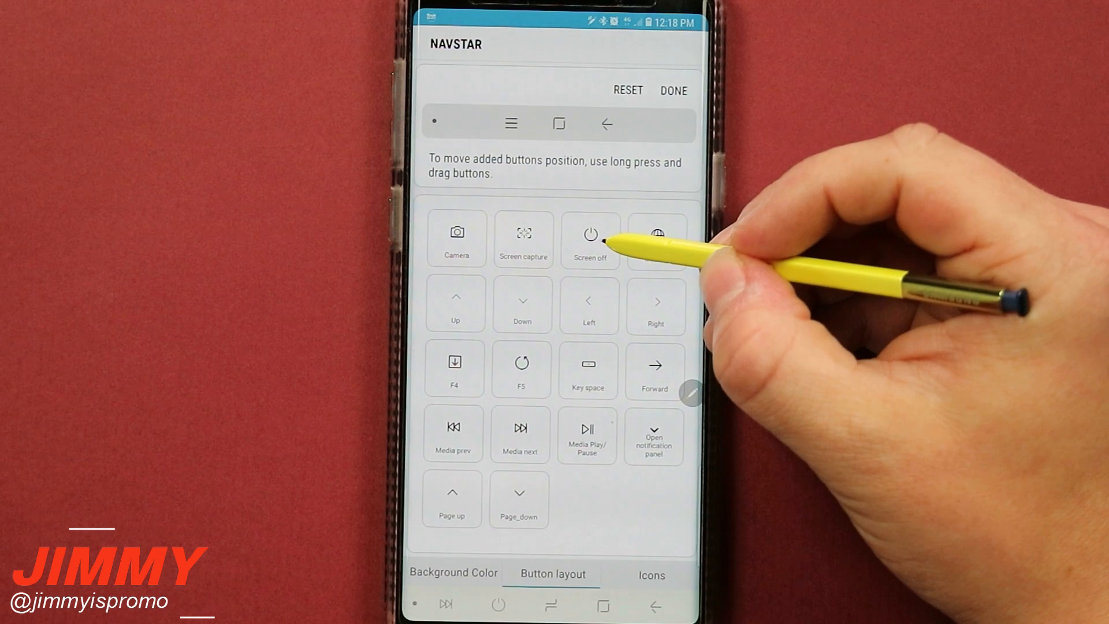
mouse_move(609, 240)
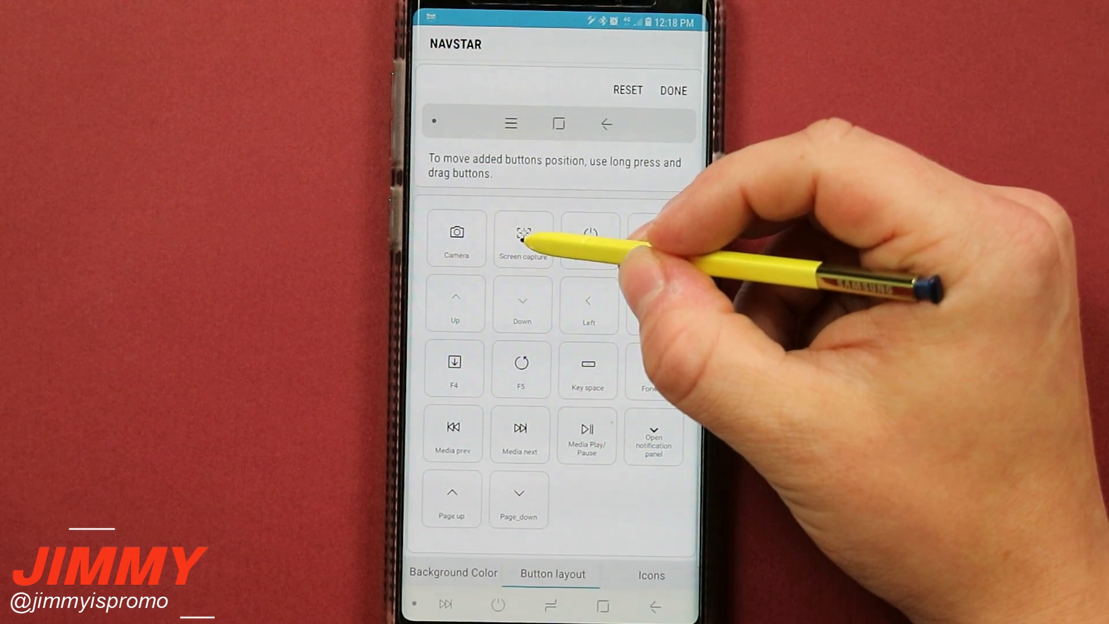
- Add Screen capture and Page_down buttons to the bar and finish with Done
left_click(522, 239)
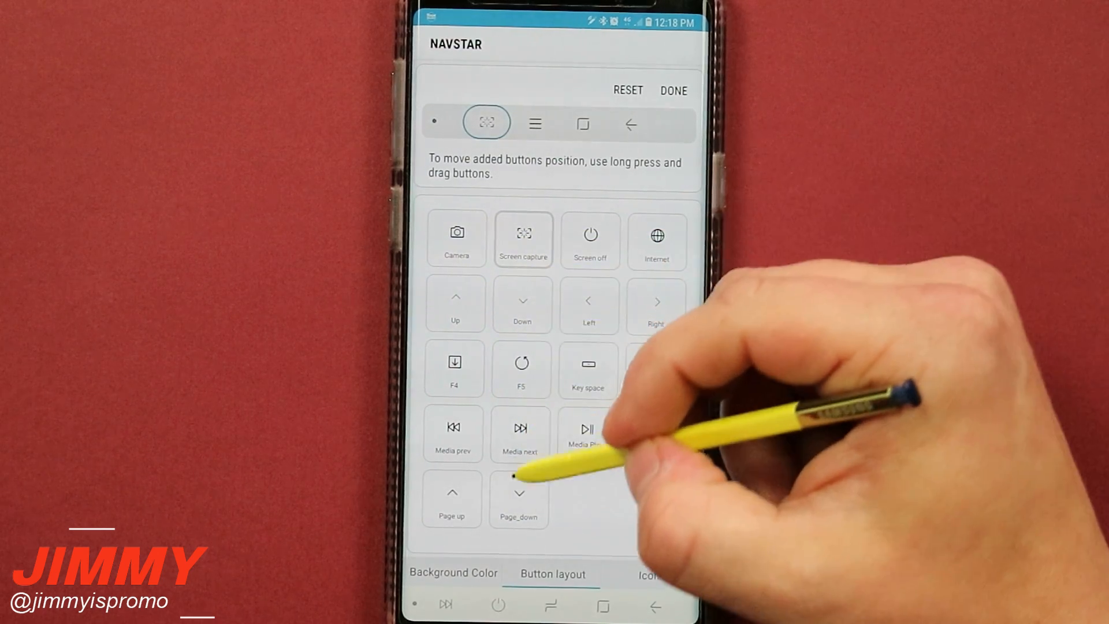
left_click(519, 499)
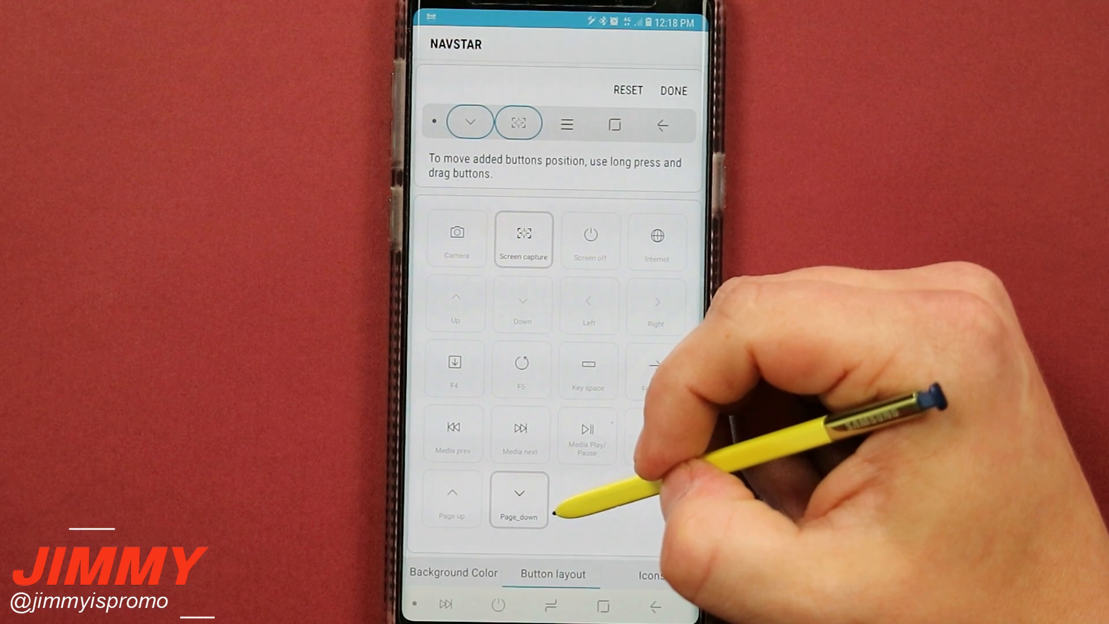
left_click(650, 574)
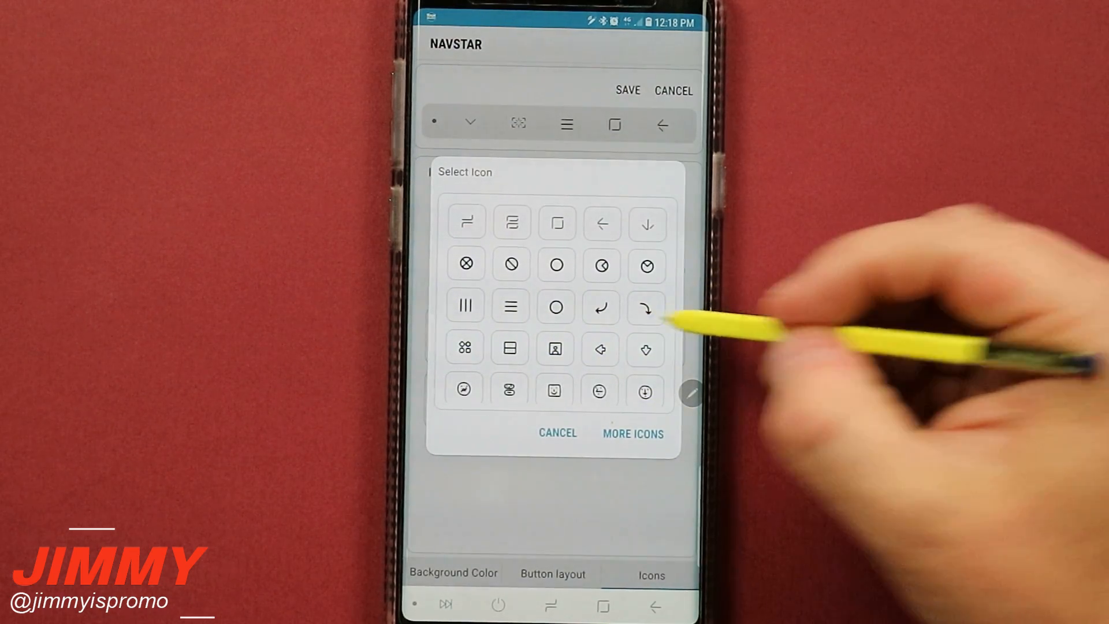
- Give PAGE_DOWN the curved arrow icon and MULTI WINDOW a different icon
left_click(644, 305)
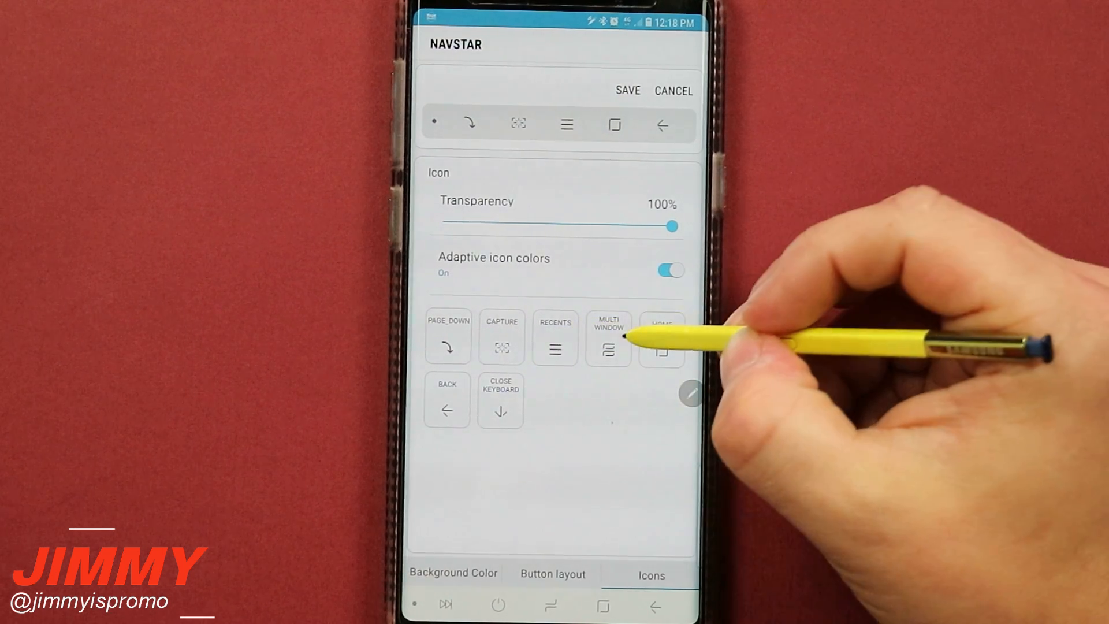
left_click(609, 337)
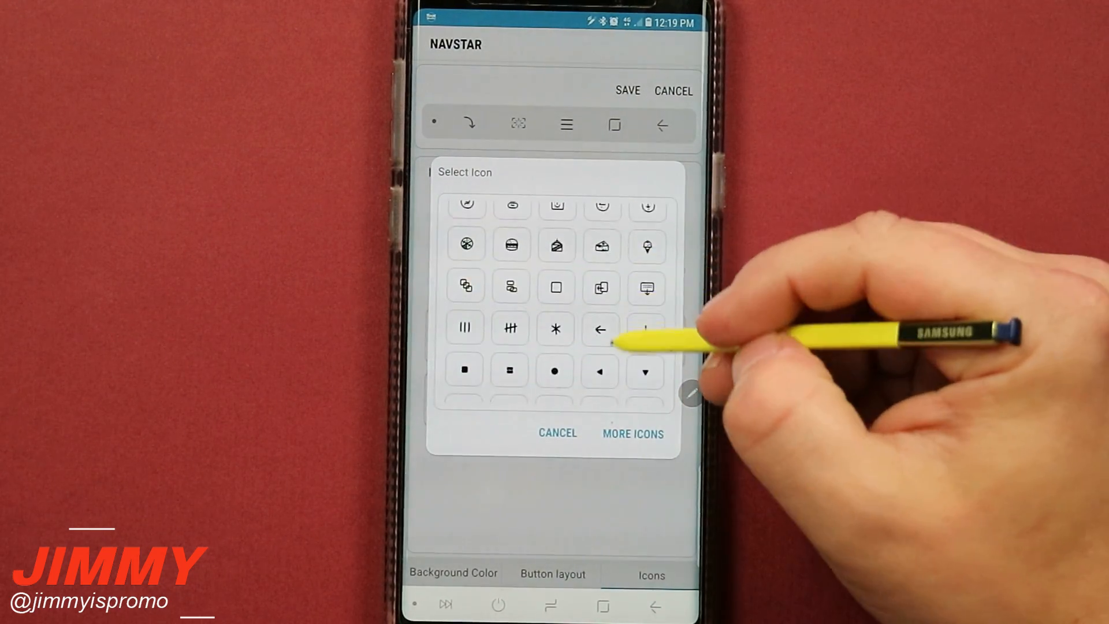
scroll("down", 3)
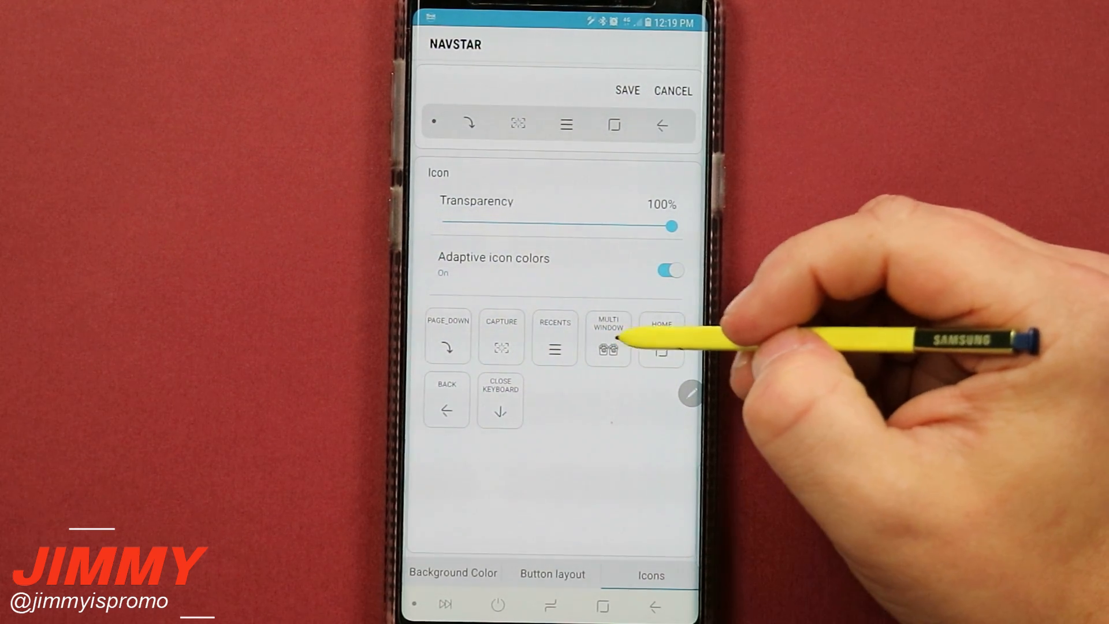
left_click(609, 346)
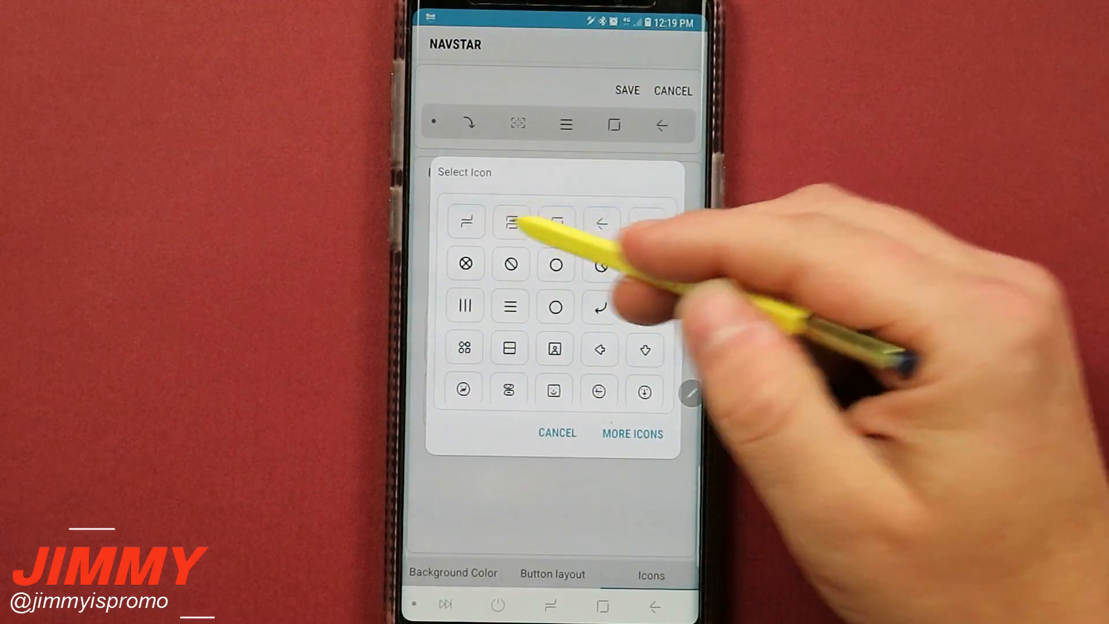
left_click(509, 222)
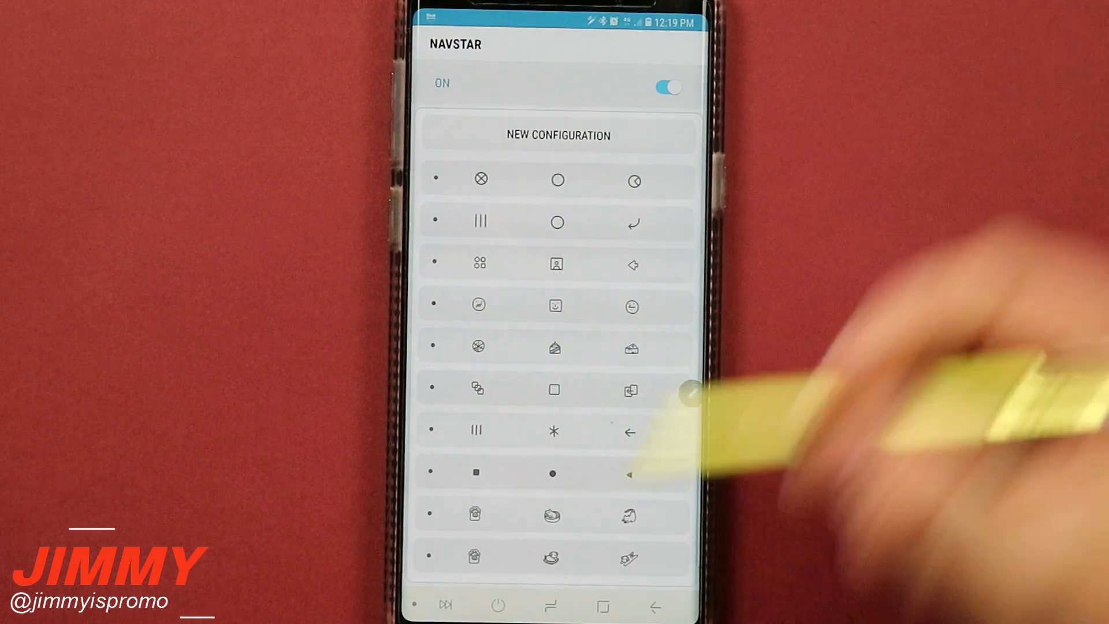
- Scroll the NavStar list of saved navigation bar configurations
scroll("down", 3)
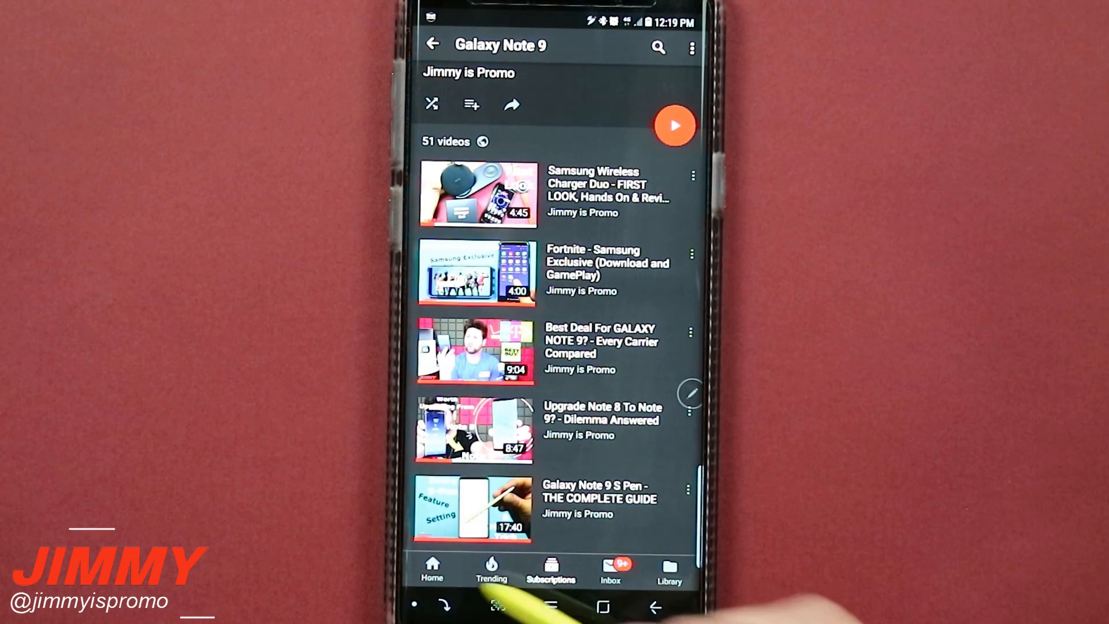
- Test the new page-down and screen capture buttons in YouTube and on a Social Blade page
left_click(431, 104)
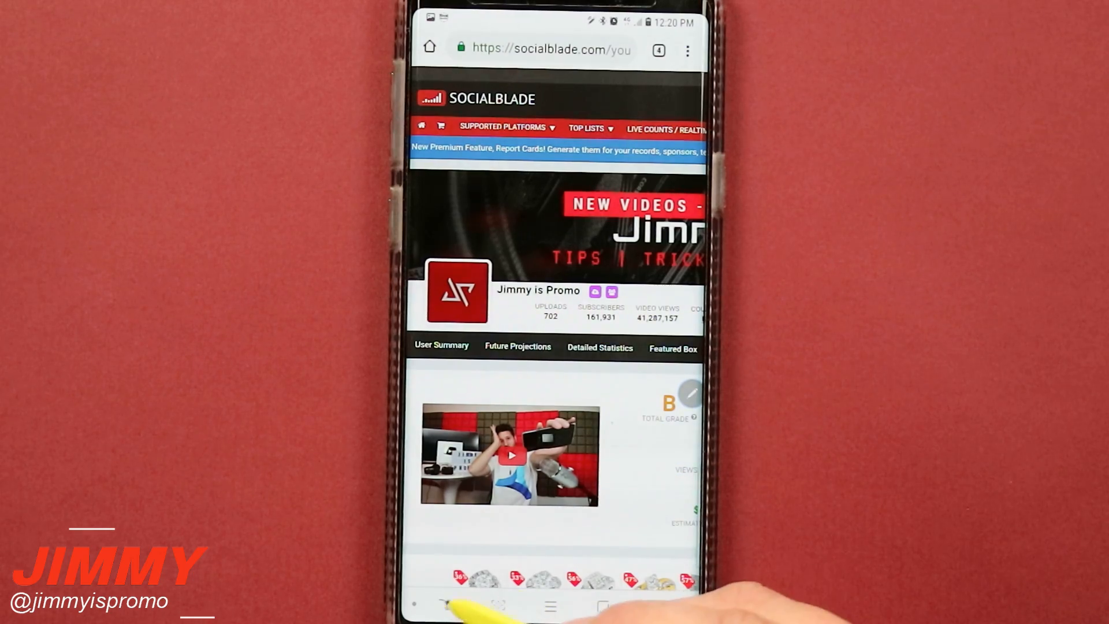
scroll("down", 3)
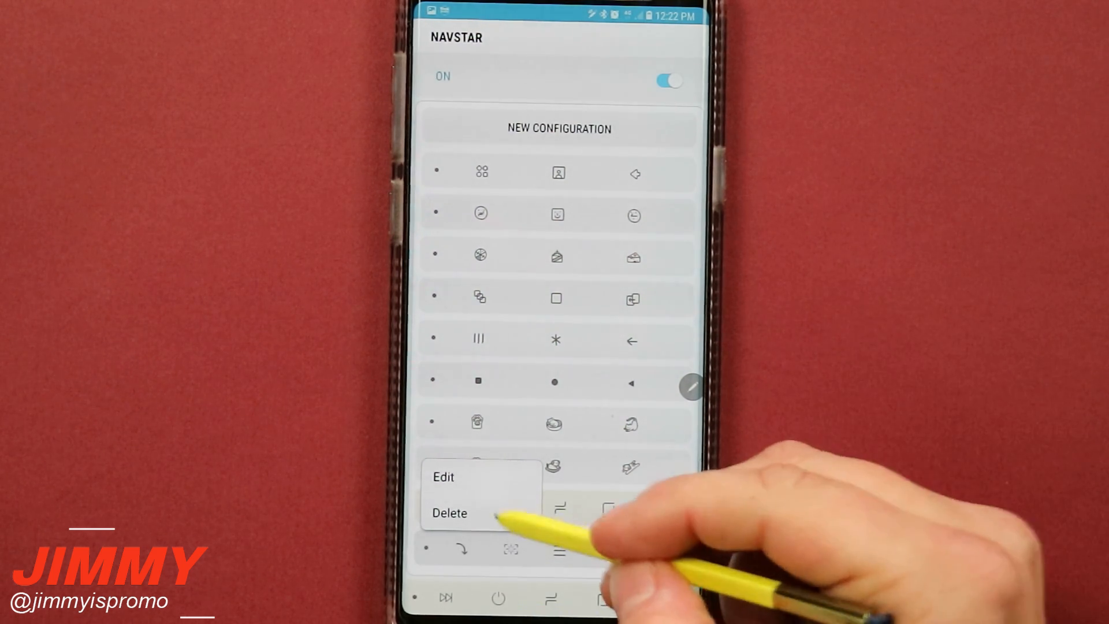
- Delete the NavStar navigation bar configuration and scroll the Good Lock plugin list
left_click(449, 513)
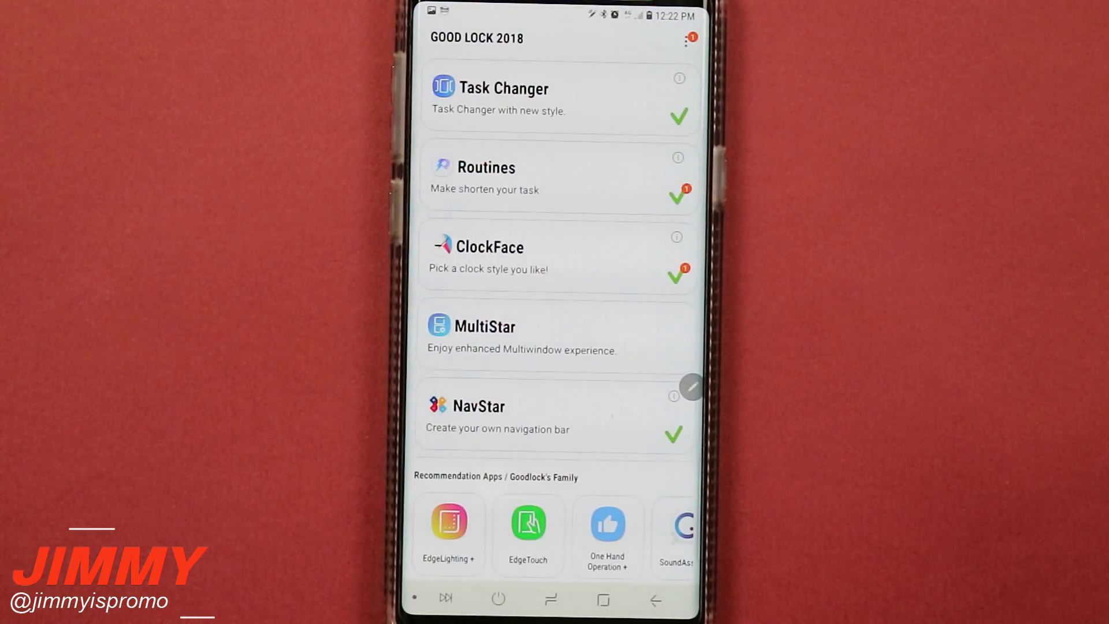
scroll("down", 3)
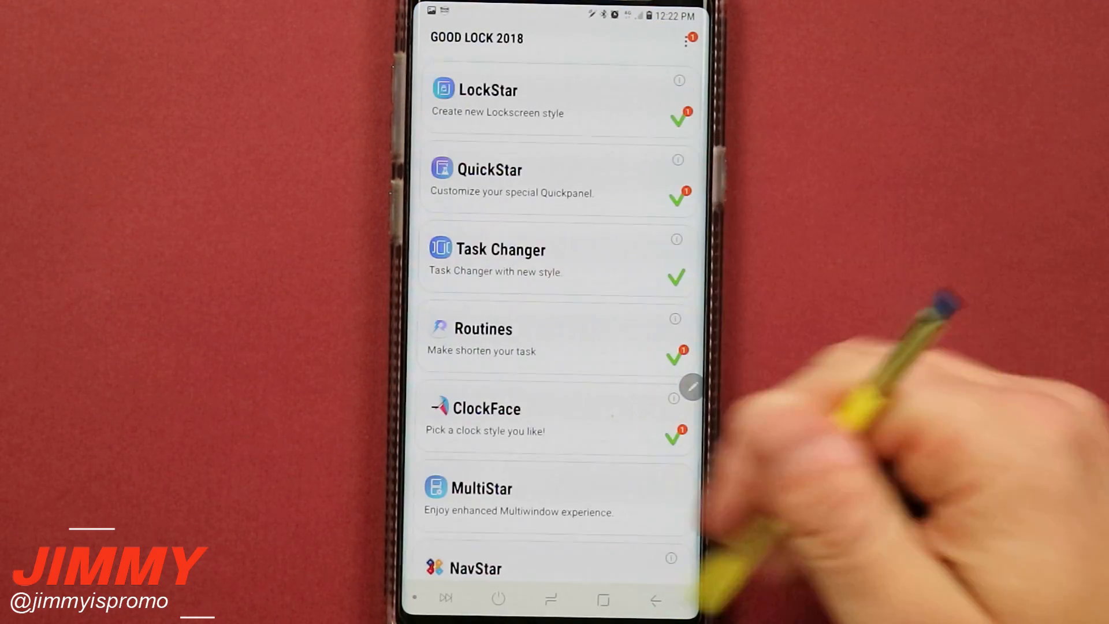